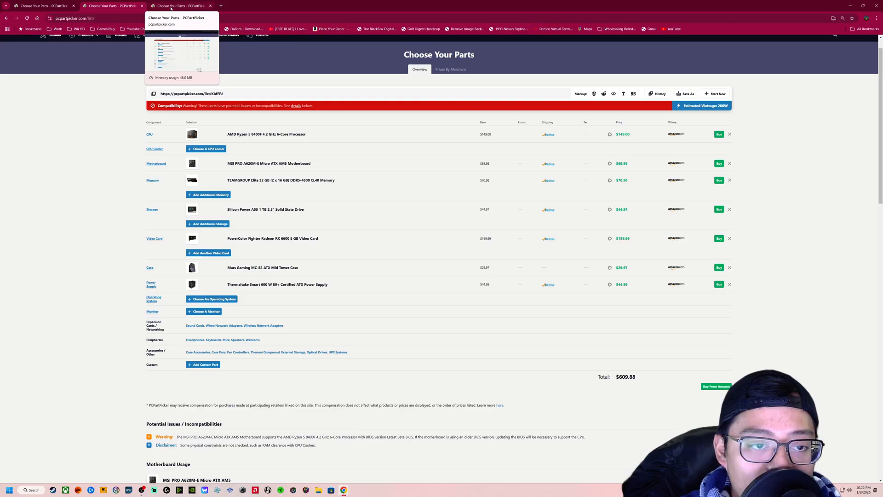
Step: Switch to the Intel Core i5-14400F part list tab
click(180, 6)
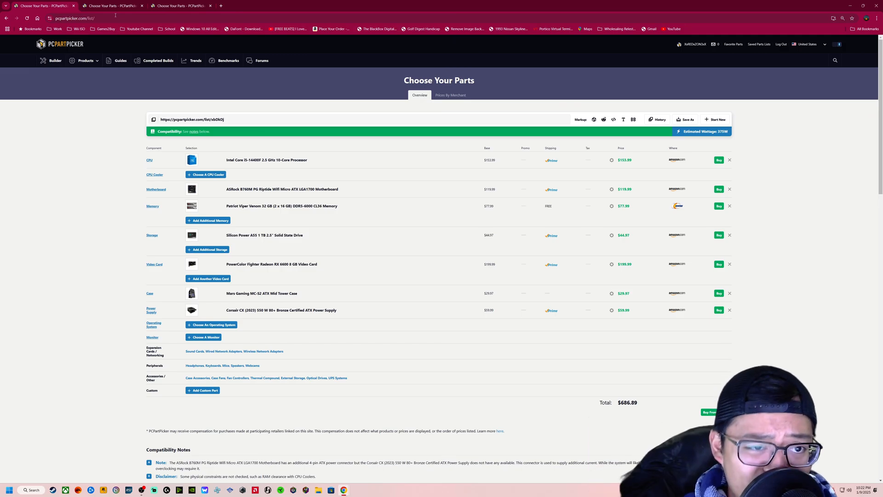
click(112, 6)
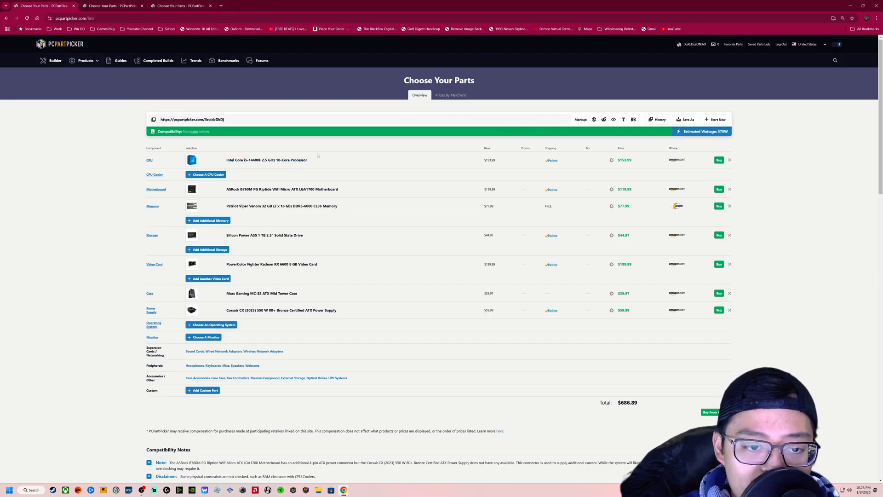
mouse_move(359, 175)
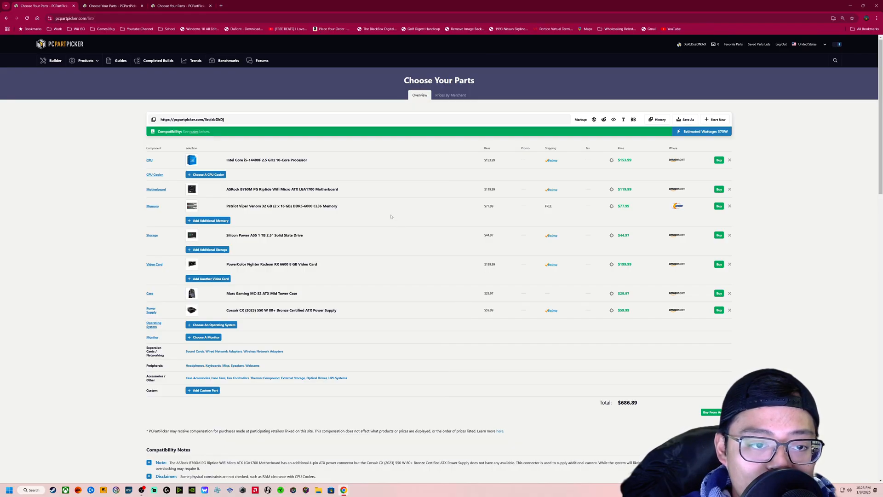
mouse_move(291, 168)
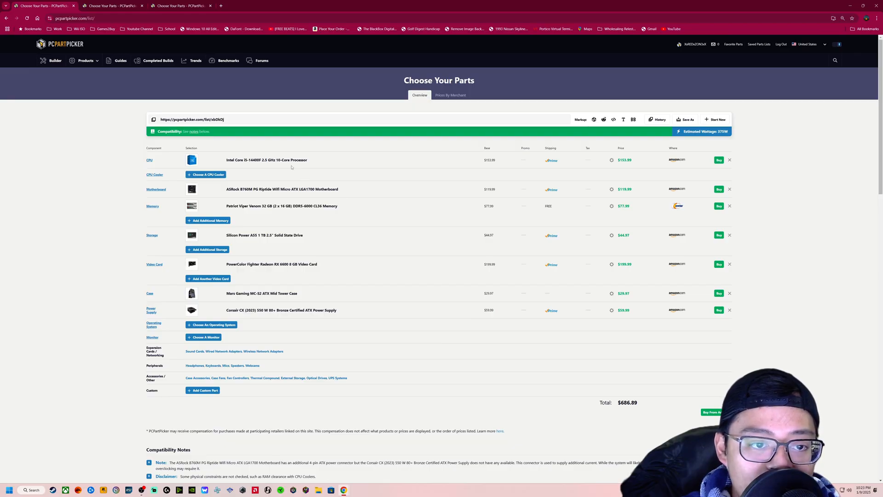
mouse_move(267, 160)
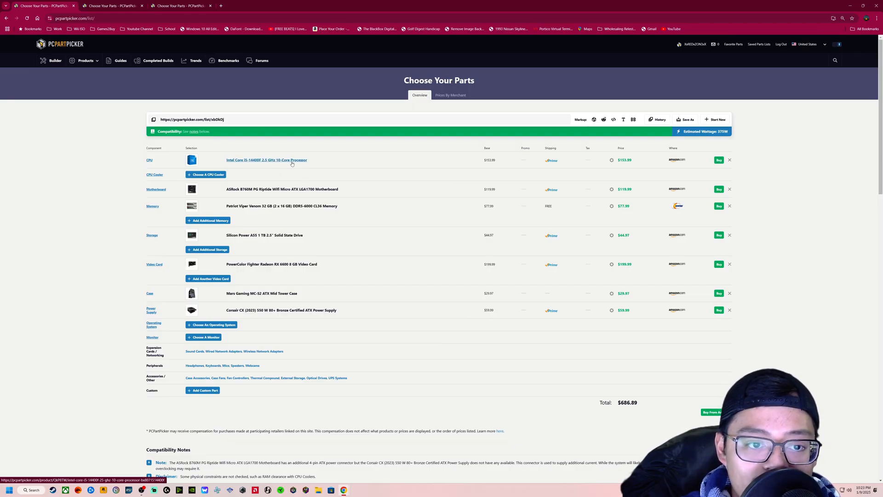
Step: Open the i5-14400F product page ($153.99) and view its bundled cooler photo
click(266, 160)
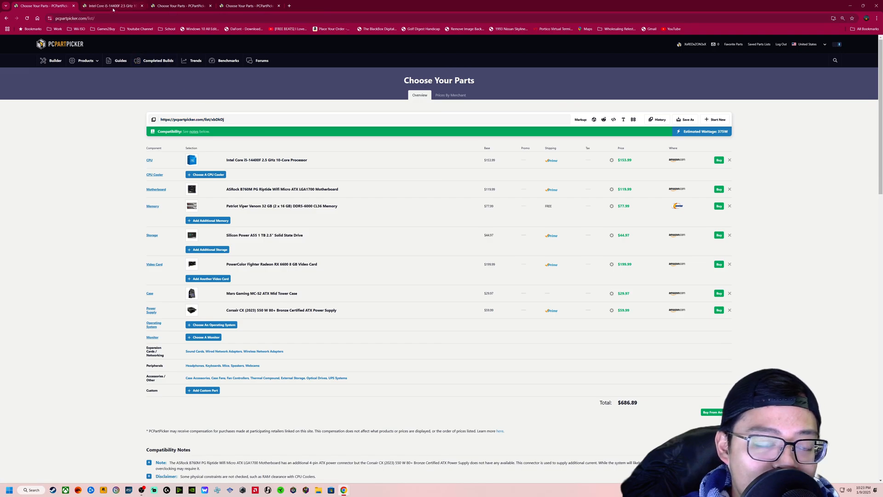
click(111, 6)
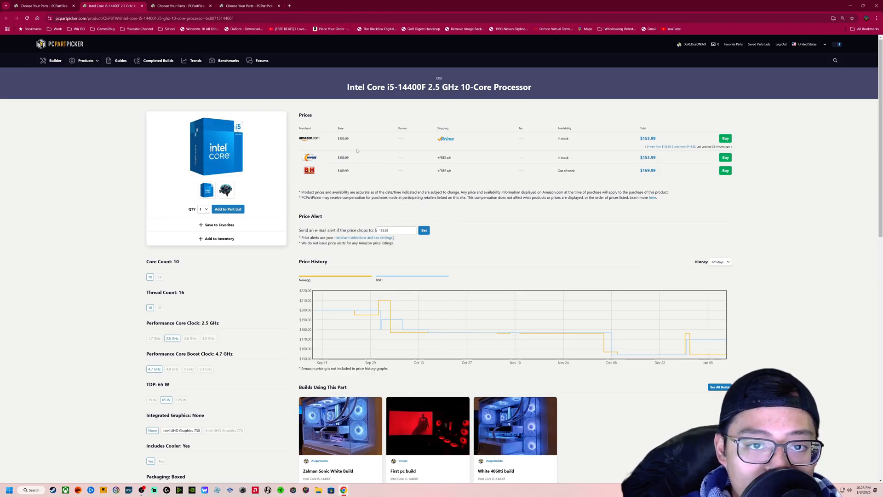
mouse_move(430, 135)
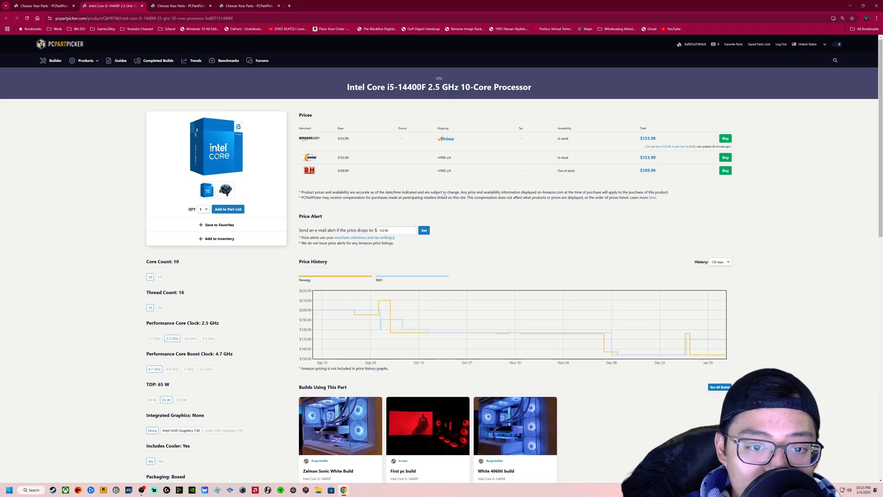
click(226, 190)
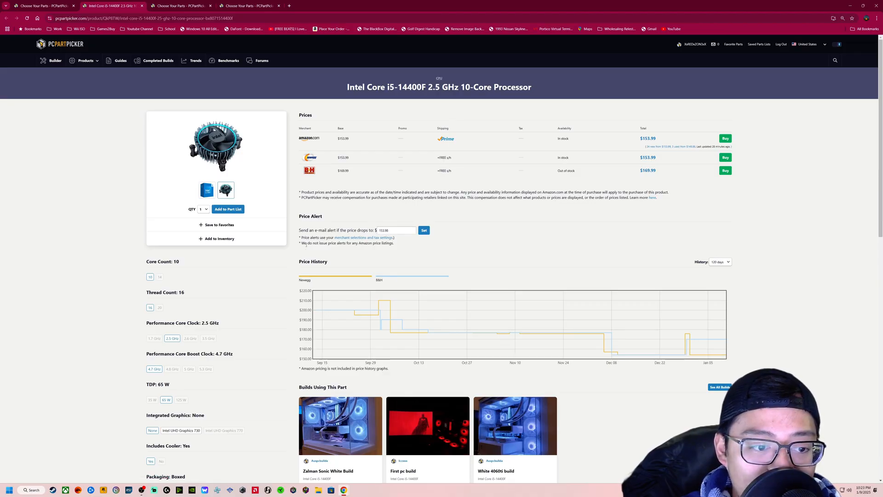
scroll(down, 3)
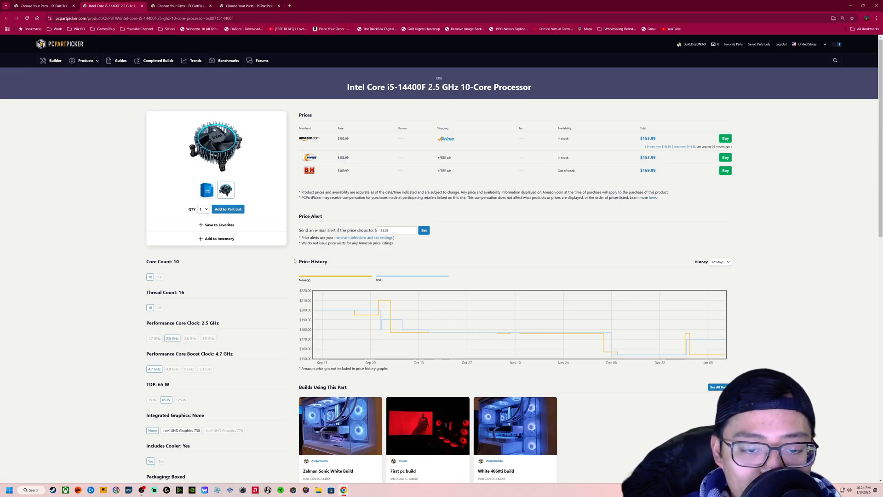
click(396, 230)
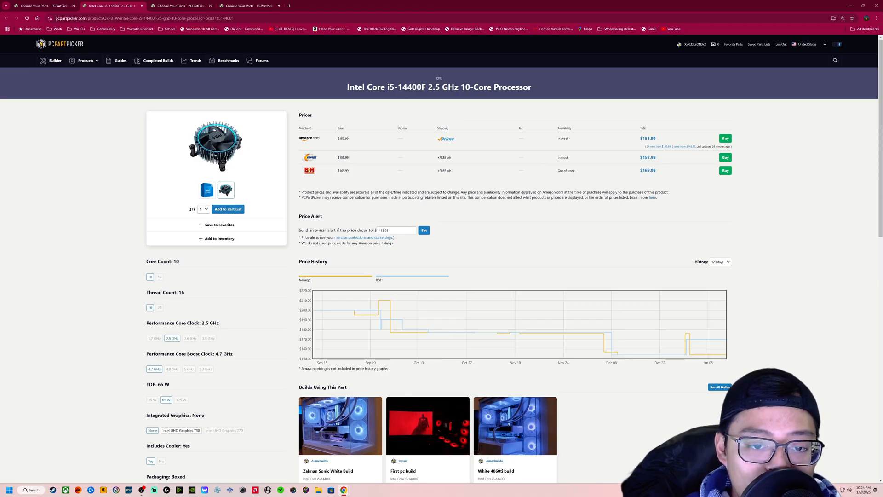
mouse_move(234, 287)
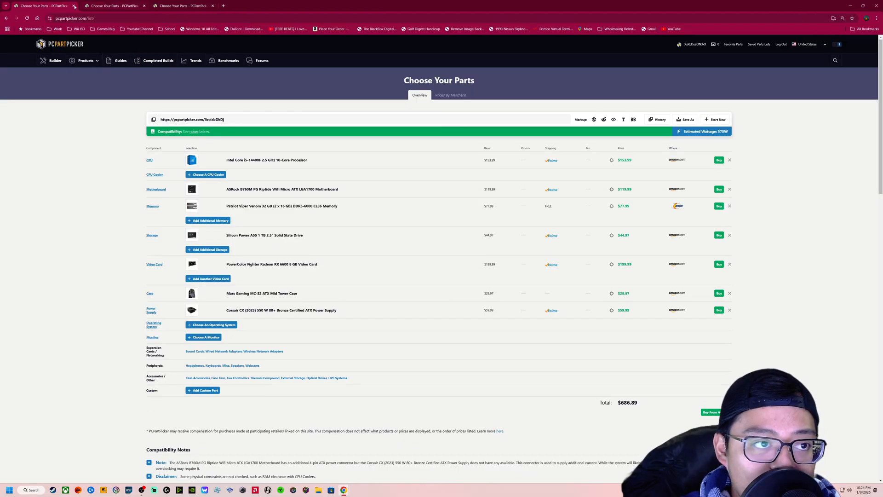
mouse_move(281, 189)
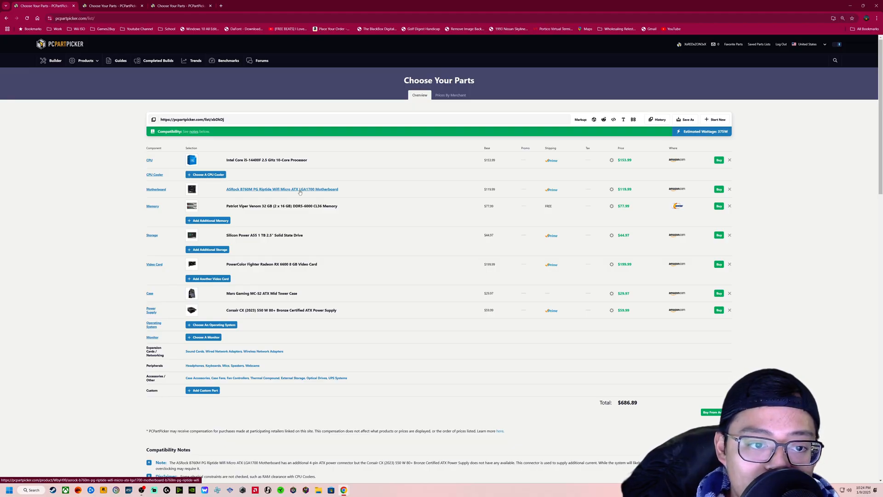
Step: Bring up the link menu on the ASRock B760M motherboard entry
right_click(301, 189)
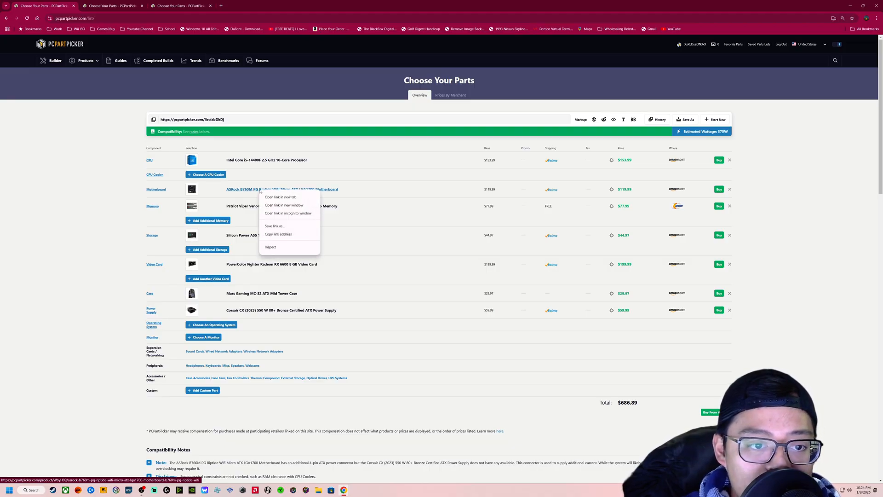
click(281, 196)
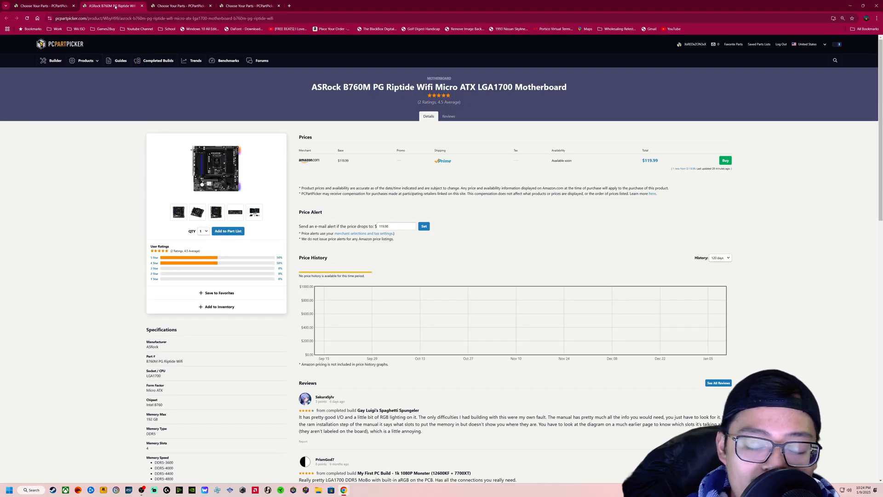
mouse_move(457, 233)
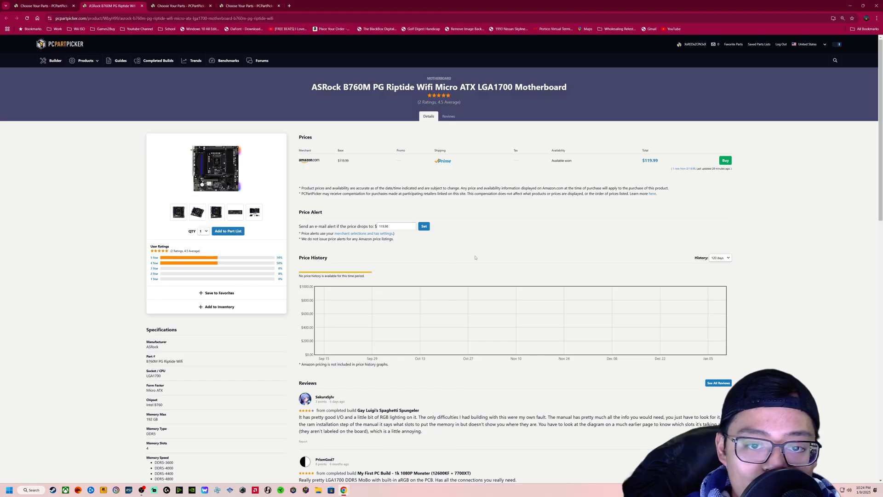
mouse_move(473, 261)
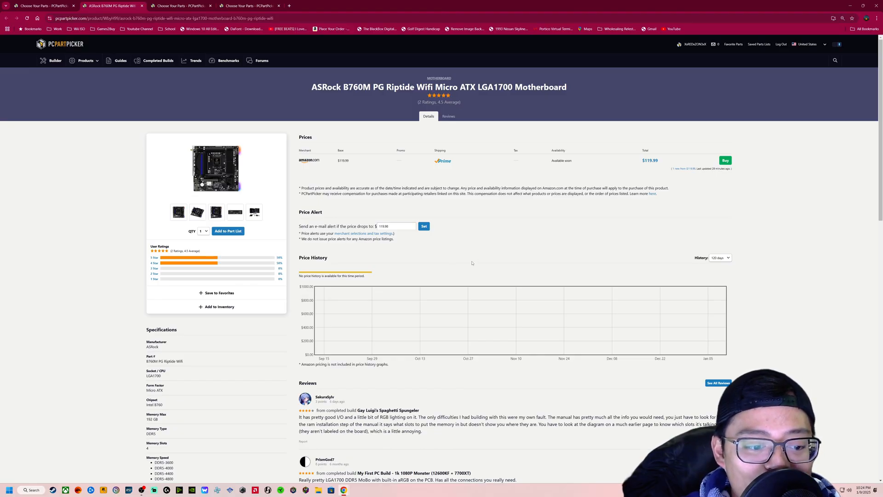
scroll(down, 3)
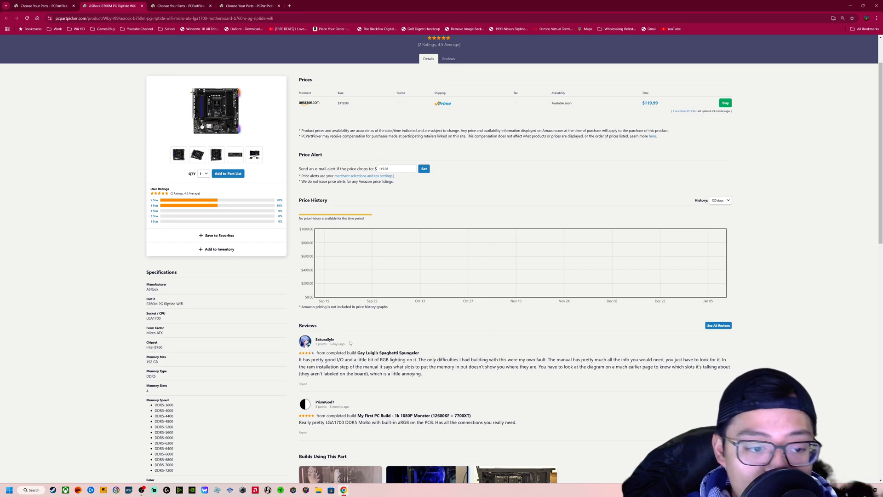
scroll(down, 3)
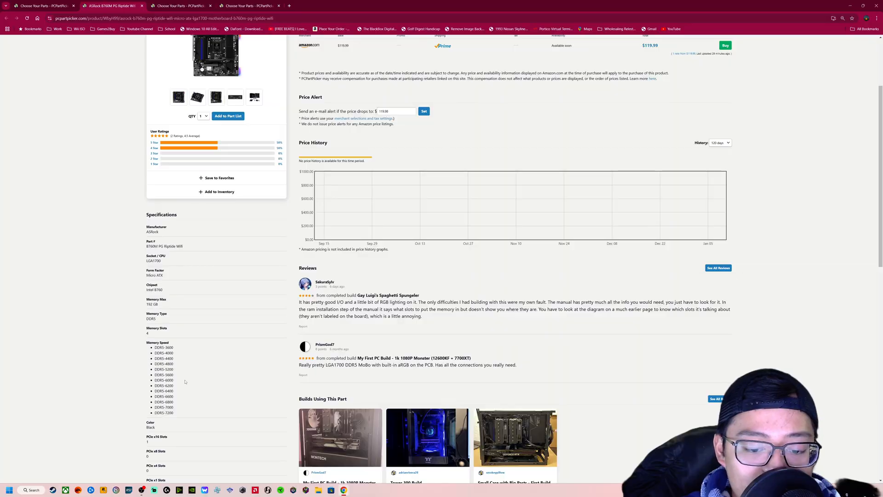
mouse_move(189, 384)
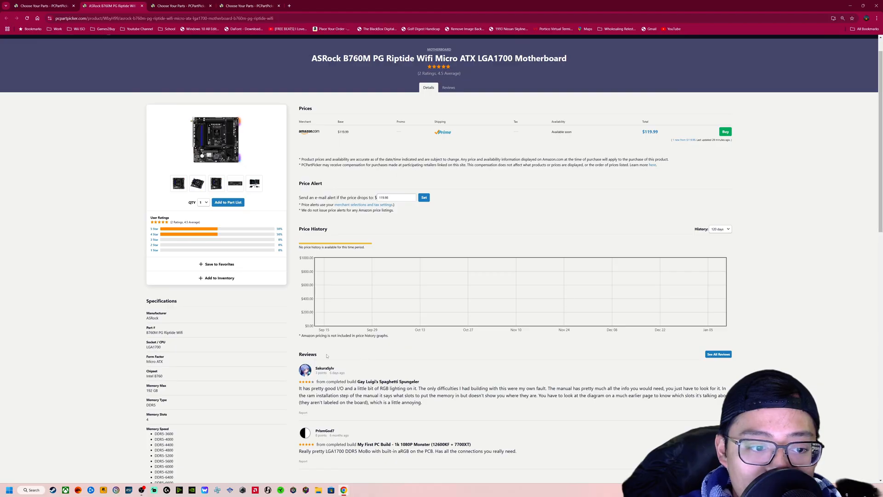
scroll(down, 3)
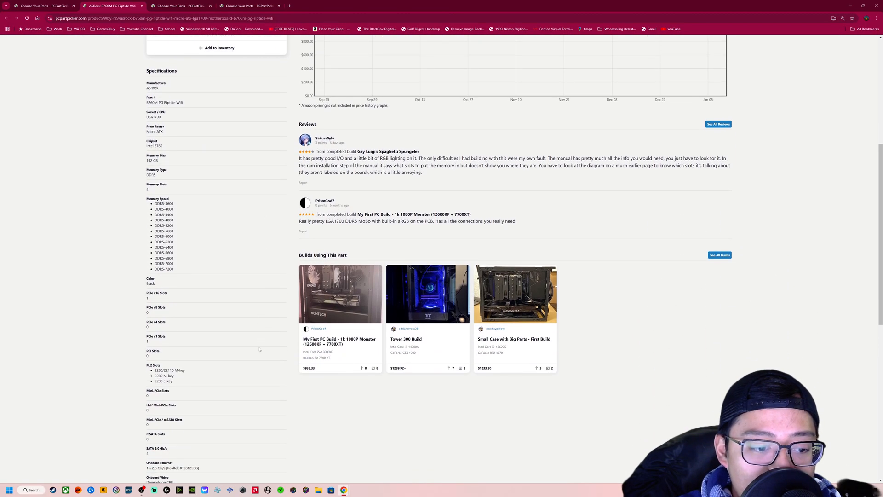
scroll(down, 3)
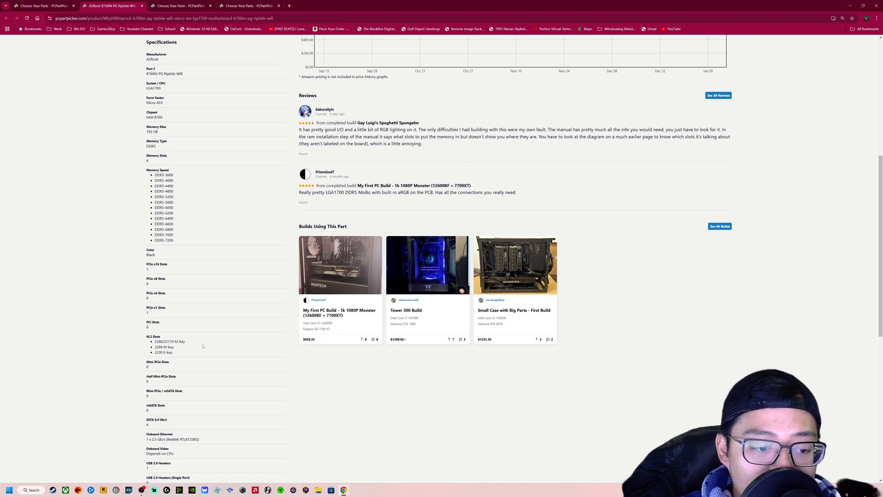
scroll(down, 3)
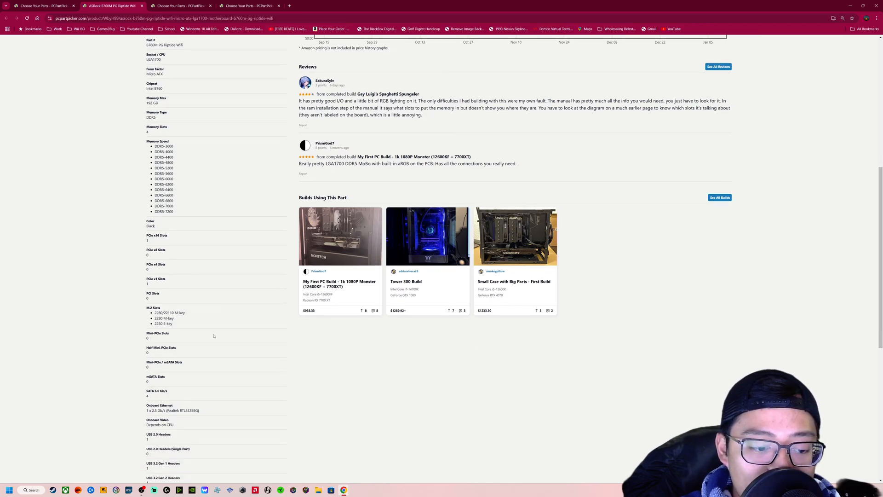
scroll(down, 3)
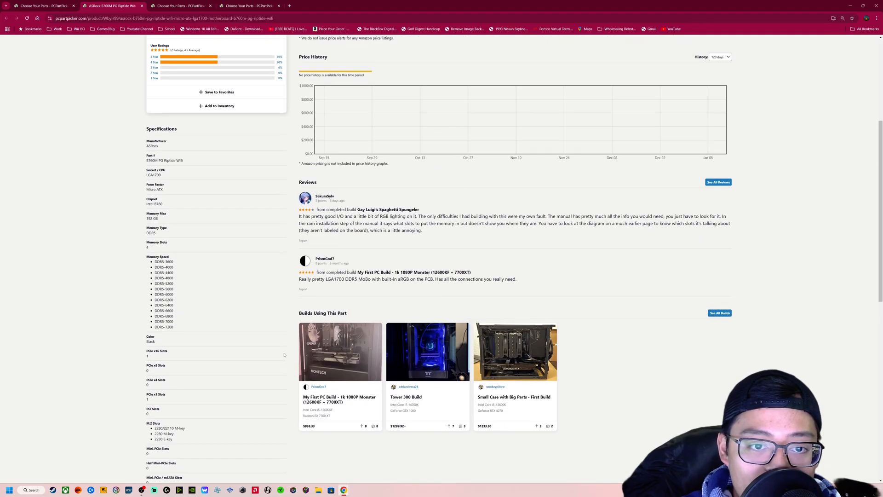
scroll(up, 3)
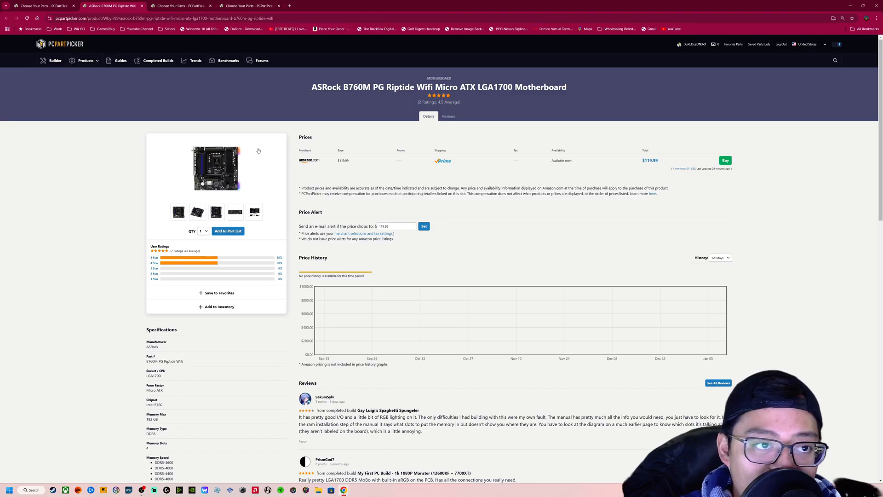
click(42, 5)
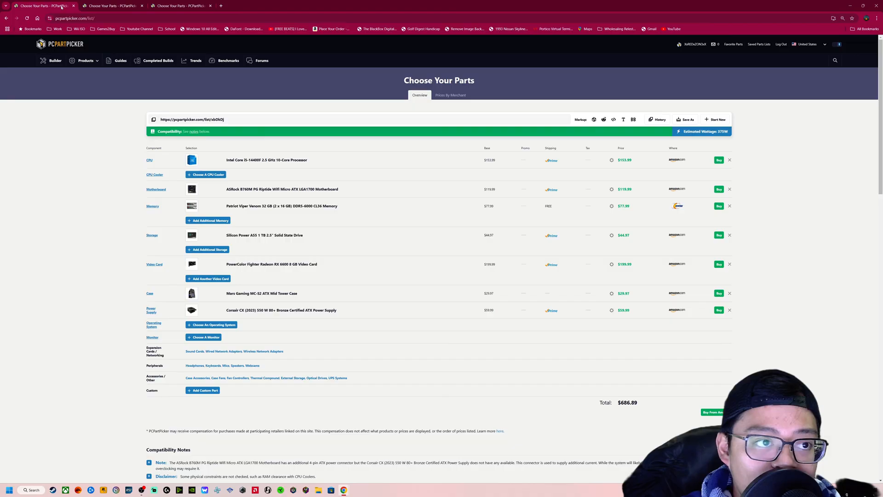
mouse_move(334, 200)
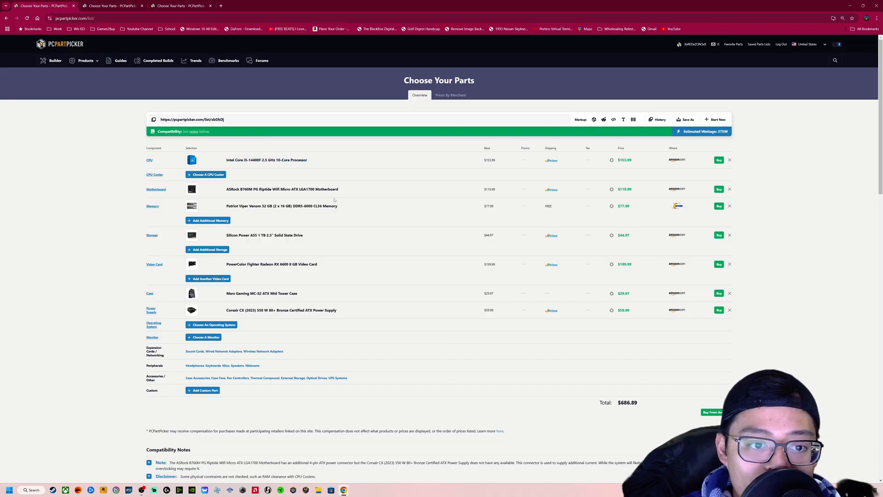
mouse_move(359, 208)
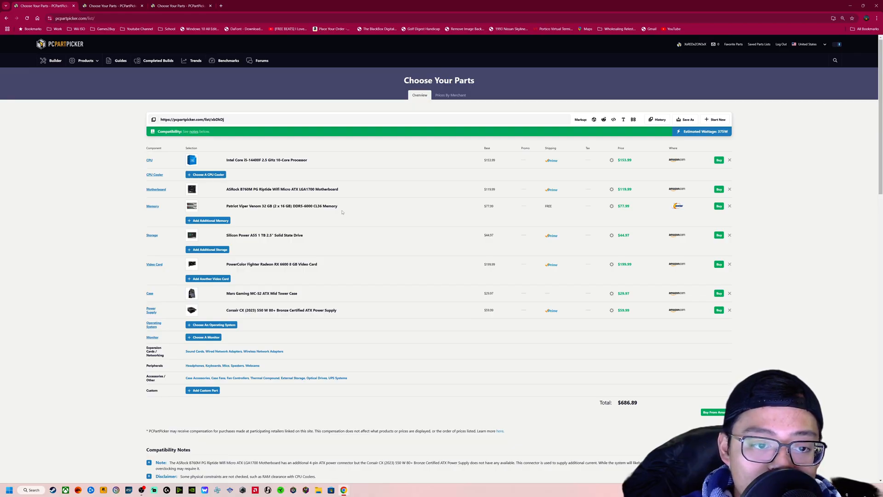
mouse_move(296, 214)
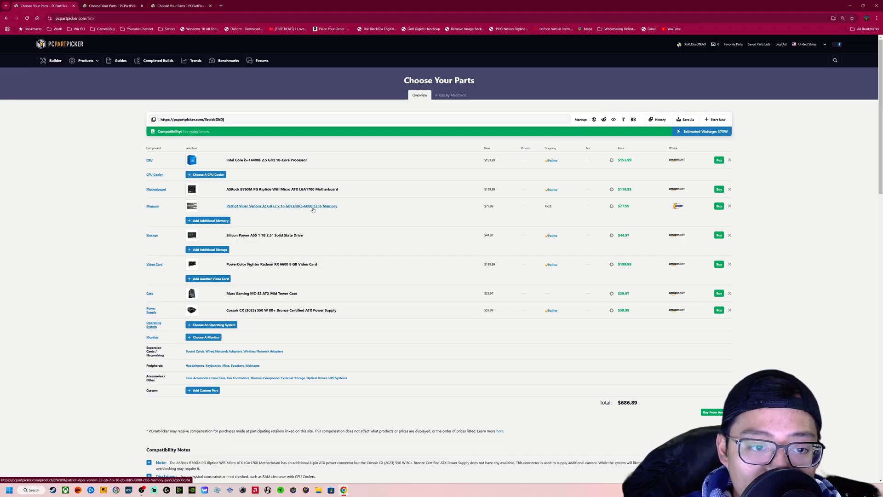
mouse_move(322, 216)
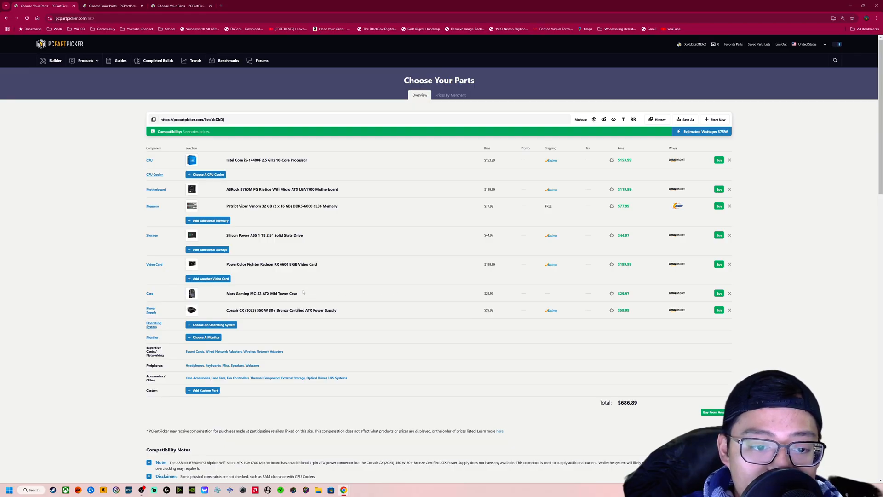
mouse_move(261, 293)
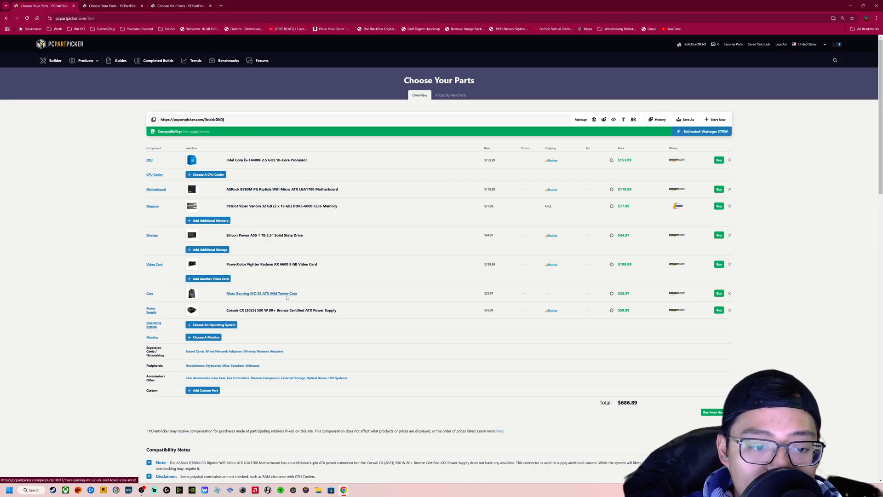
mouse_move(281, 310)
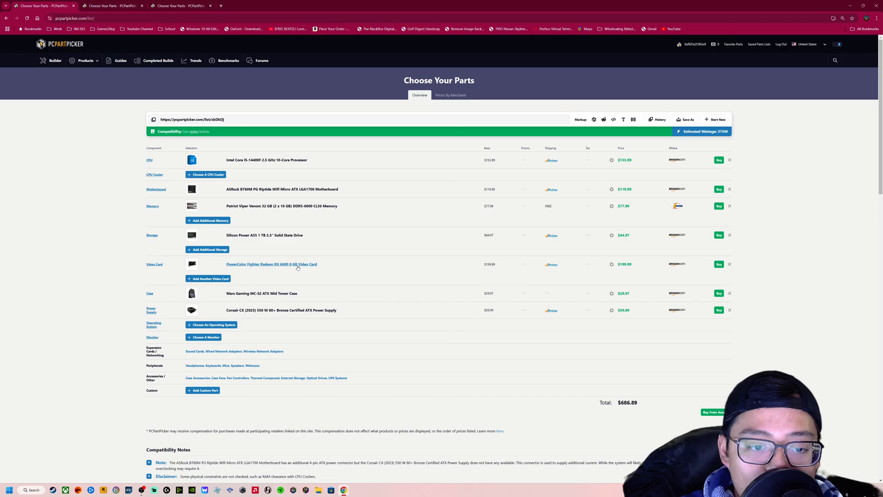
mouse_move(272, 266)
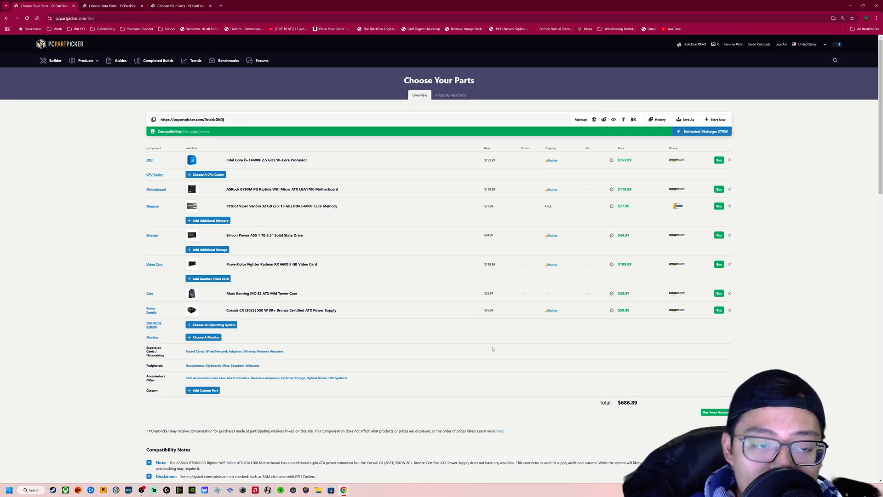
mouse_move(371, 258)
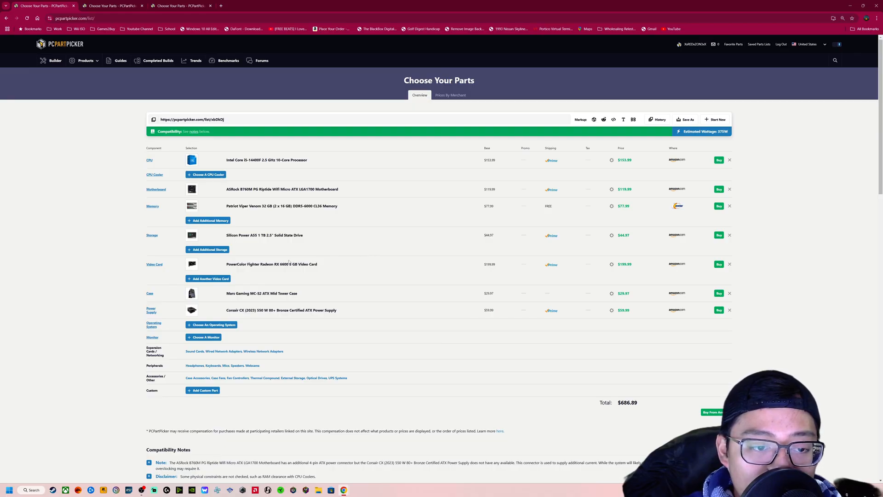
mouse_move(163, 268)
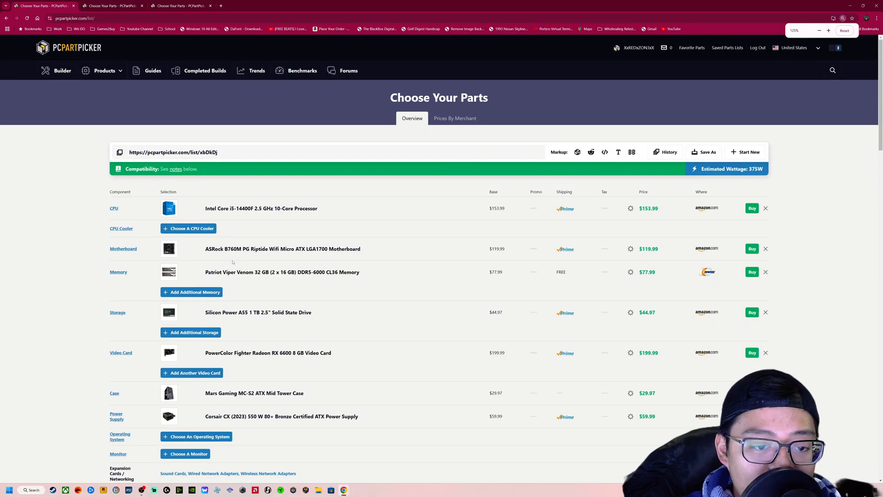
scroll(down, 3)
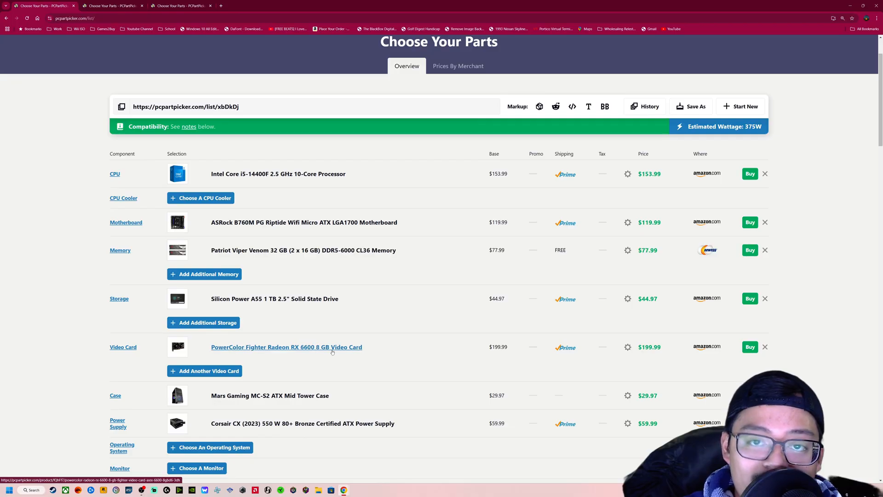
scroll(down, 3)
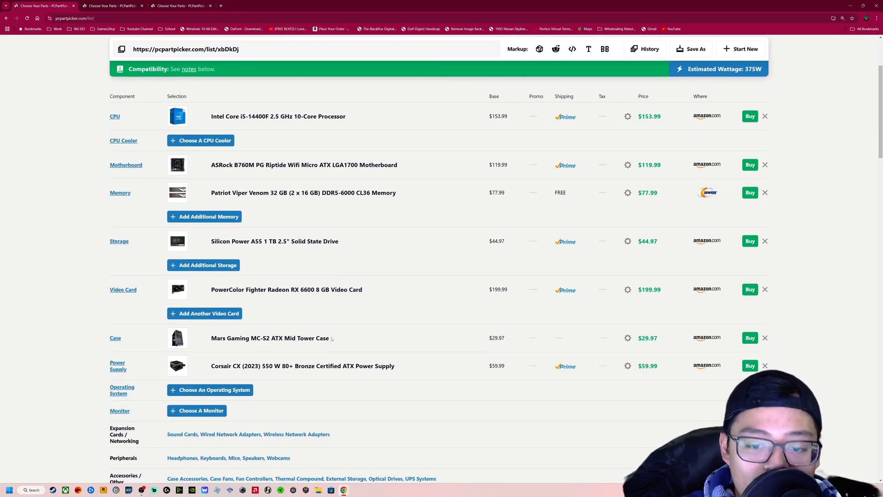
scroll(down, 3)
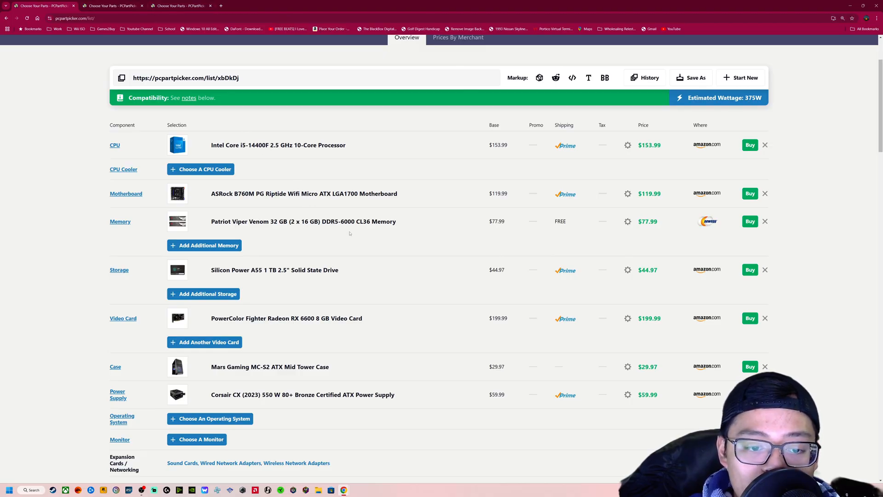
mouse_move(356, 255)
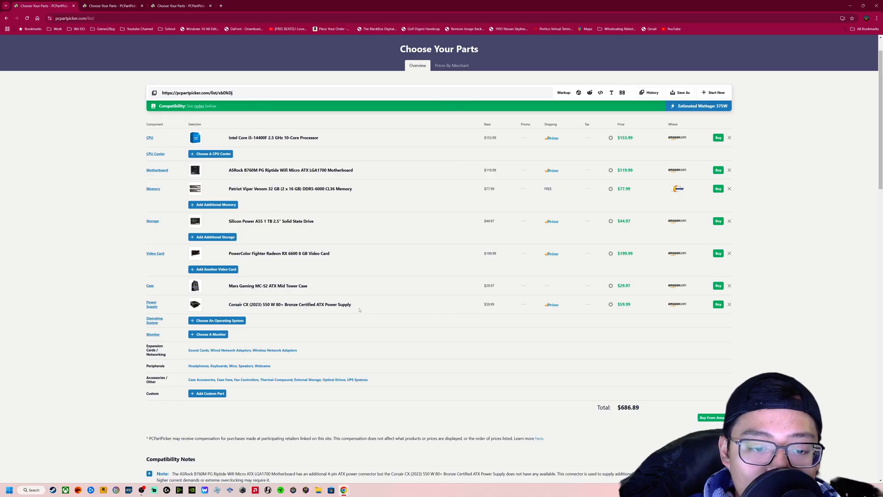
mouse_move(289, 304)
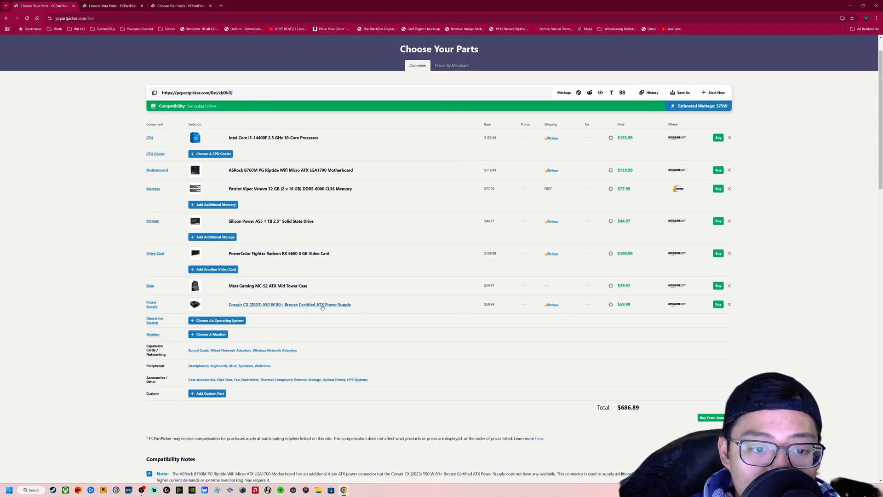
mouse_move(319, 285)
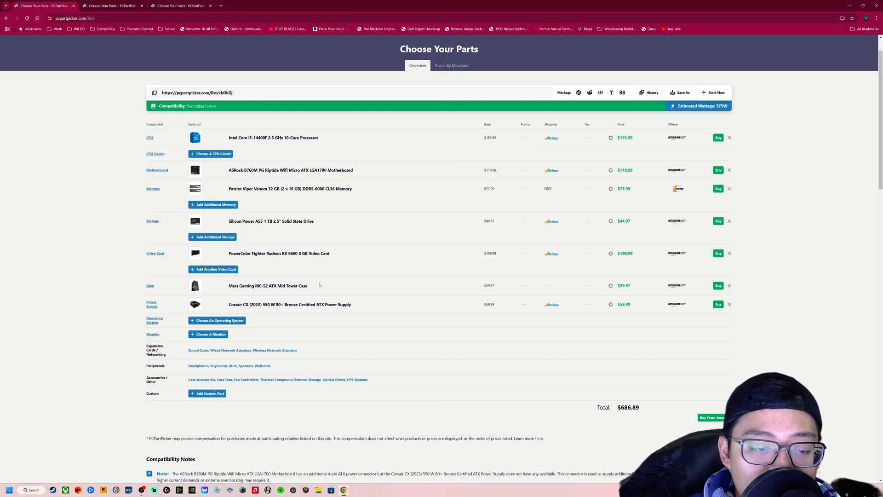
mouse_move(348, 211)
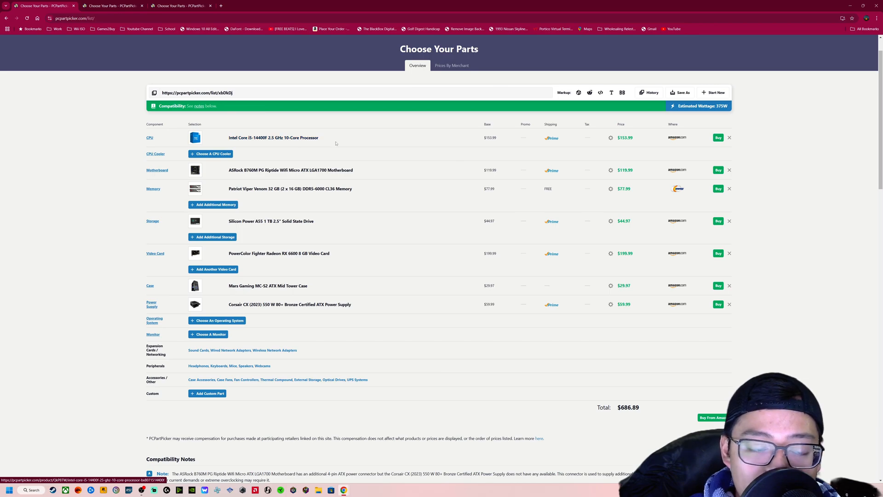
mouse_move(343, 259)
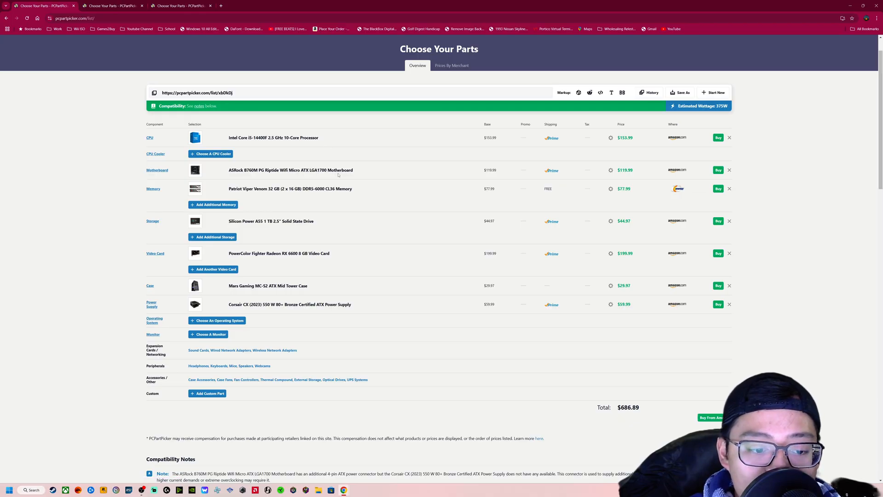
mouse_move(359, 170)
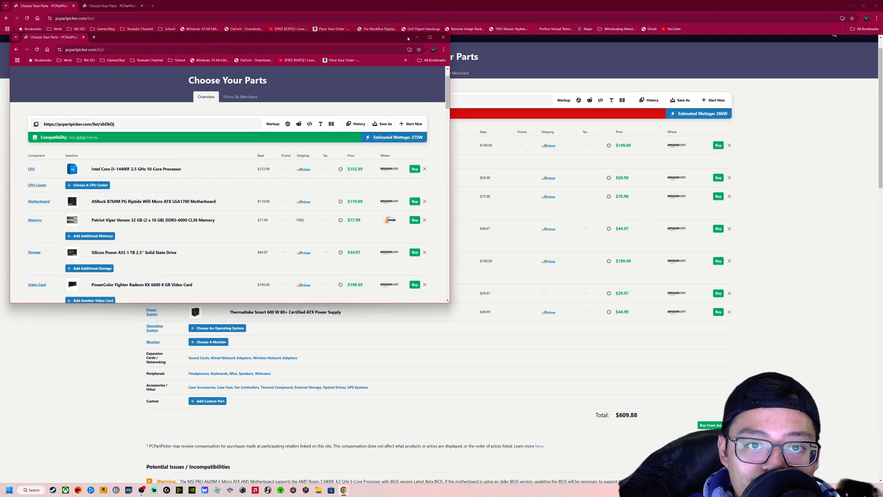
Step: Bring the AM5 Ryzen 5 8400F part list ($609.88) to the front
click(443, 37)
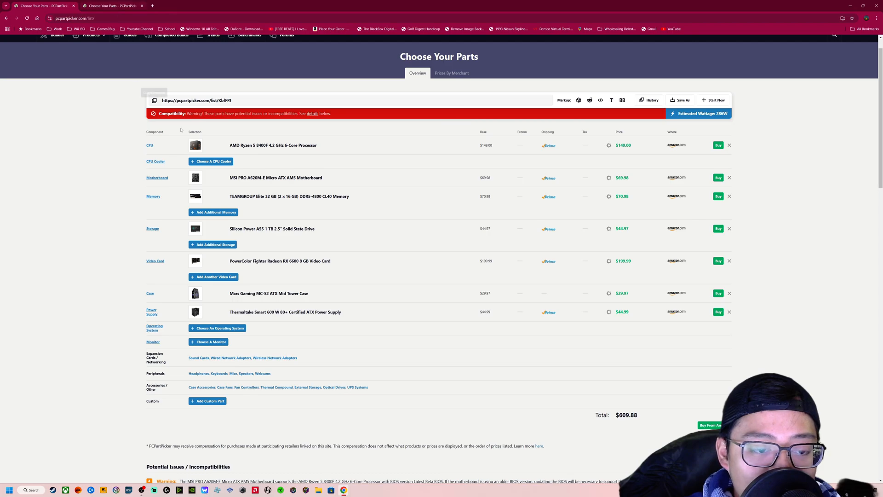
mouse_move(410, 199)
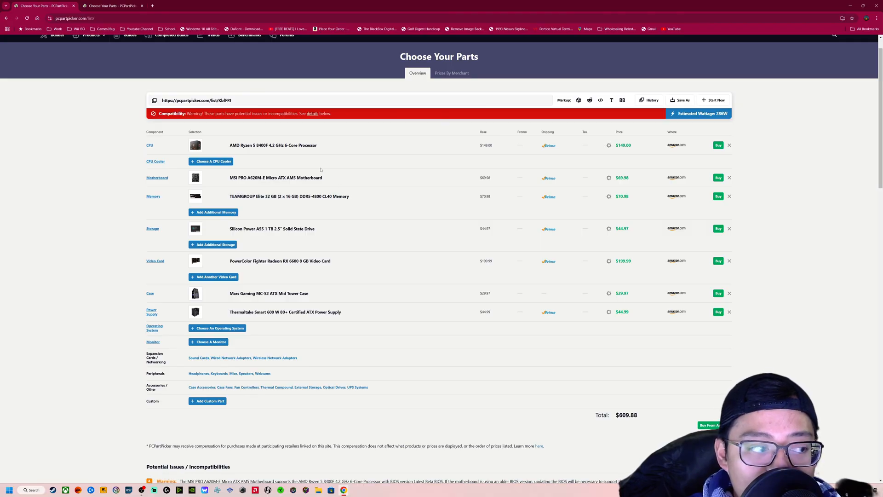
mouse_move(313, 167)
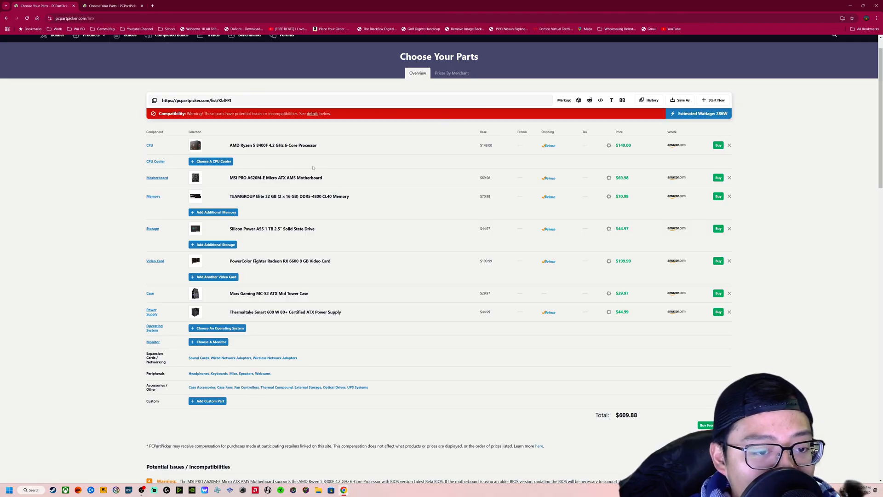
mouse_move(272, 146)
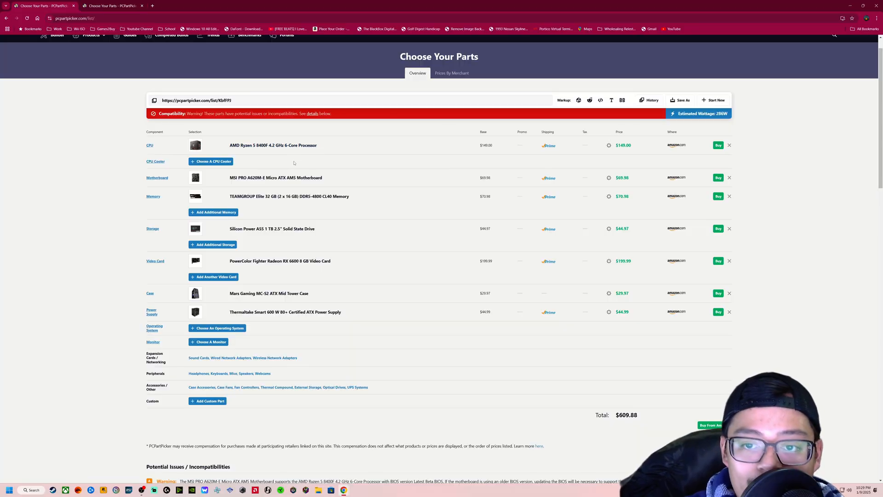
mouse_move(276, 177)
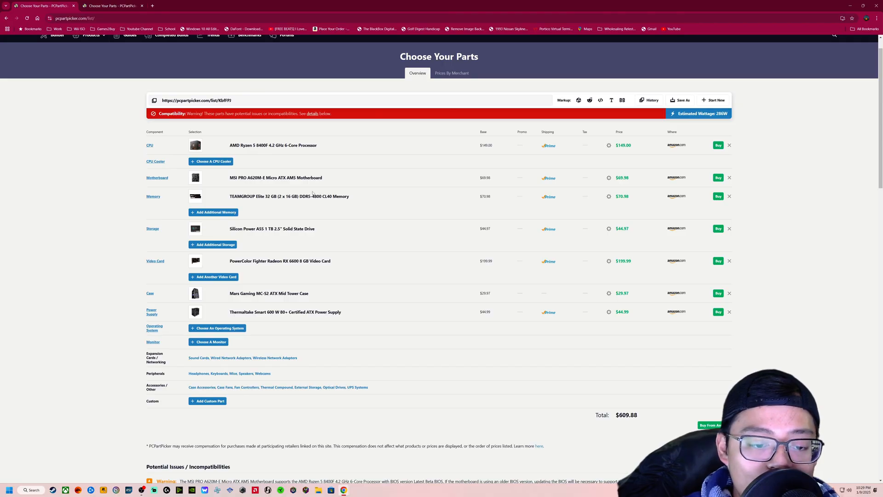
mouse_move(275, 178)
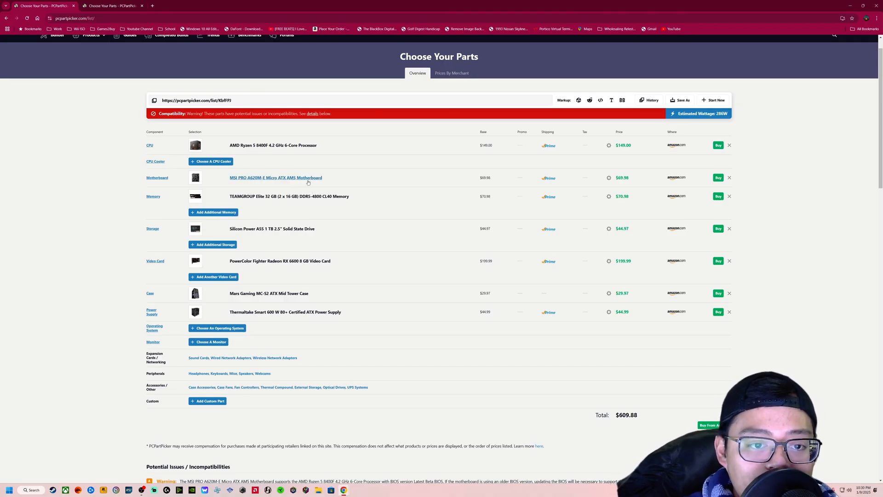
mouse_move(276, 178)
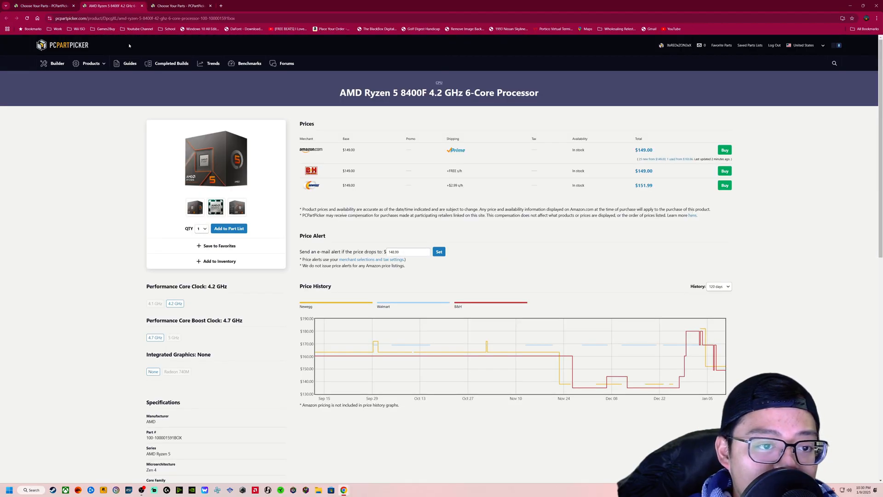
Step: Review the Ryzen 5 8400F photos, specs and price history, then return to the AM5 list
click(216, 206)
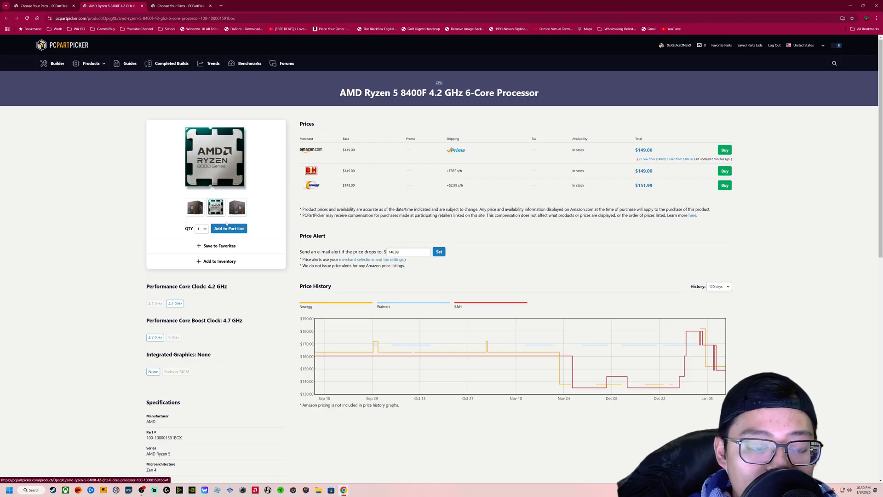
scroll(down, 3)
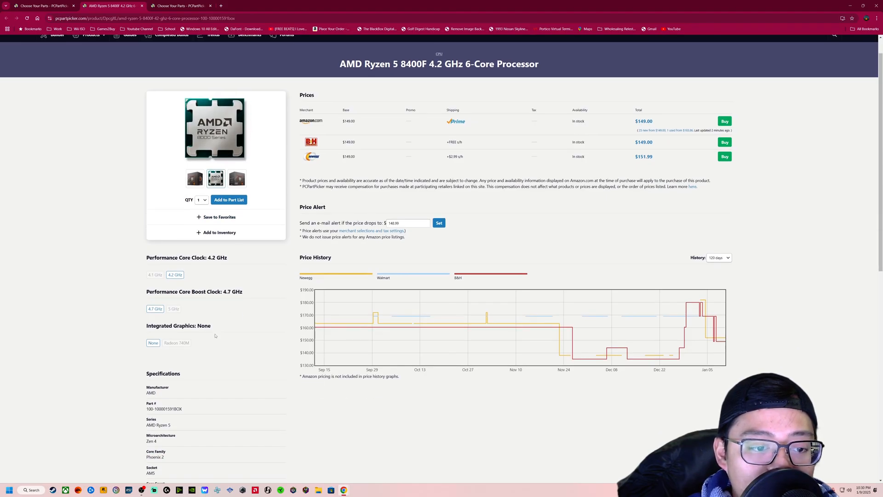
scroll(down, 3)
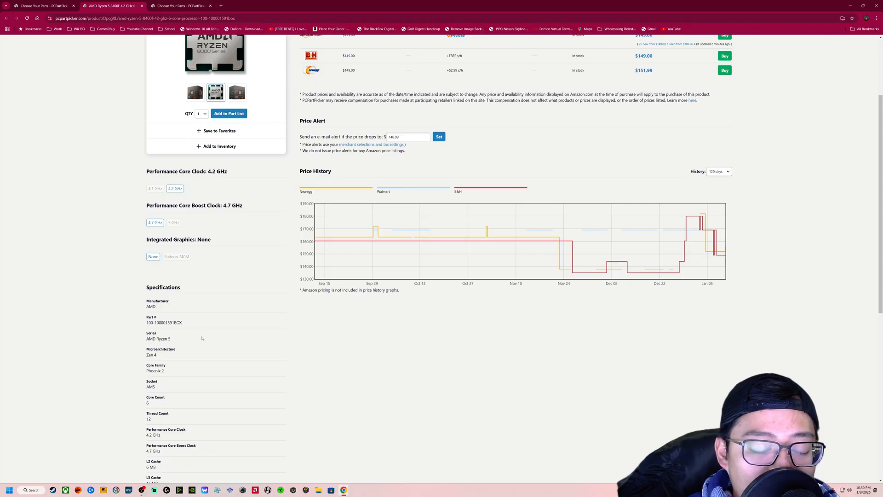
scroll(down, 3)
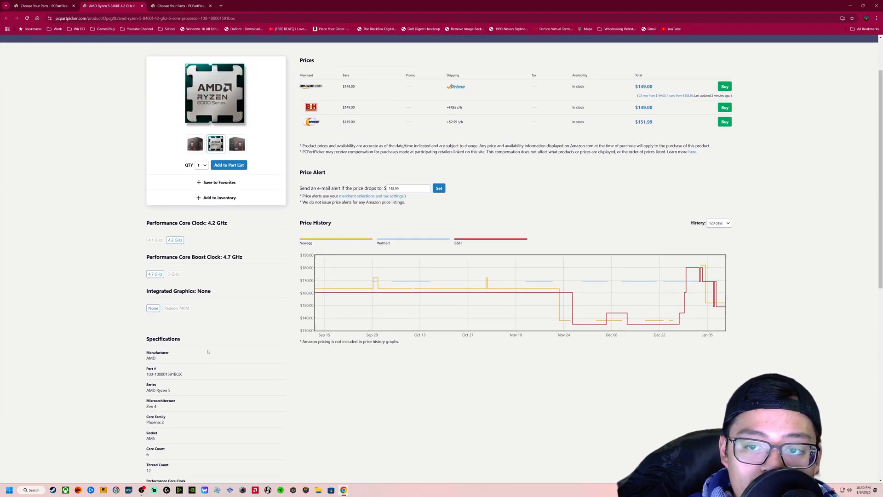
scroll(down, 3)
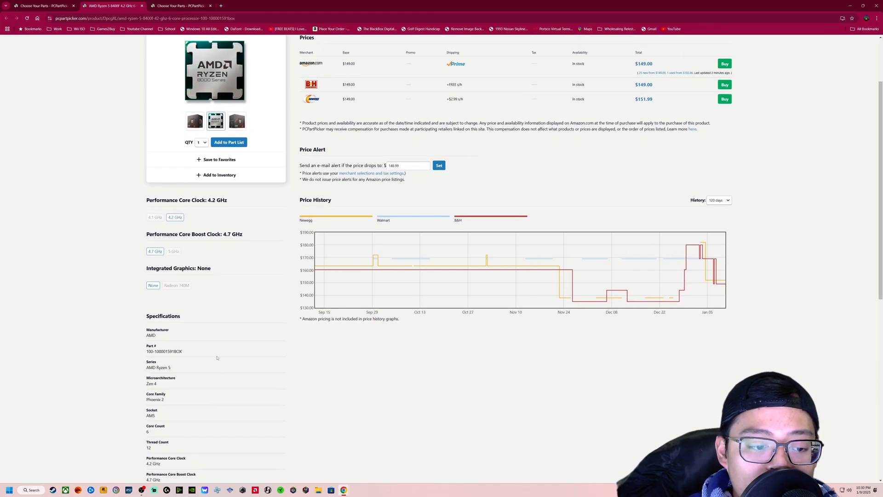
scroll(down, 3)
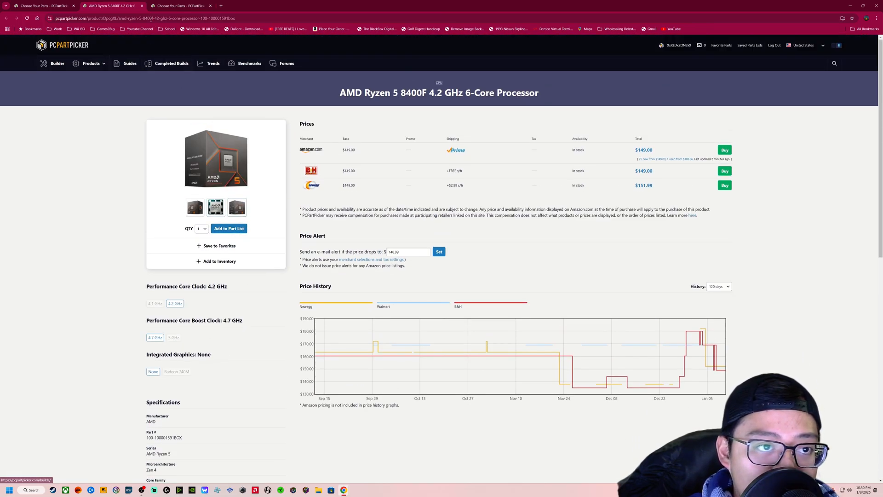
click(40, 5)
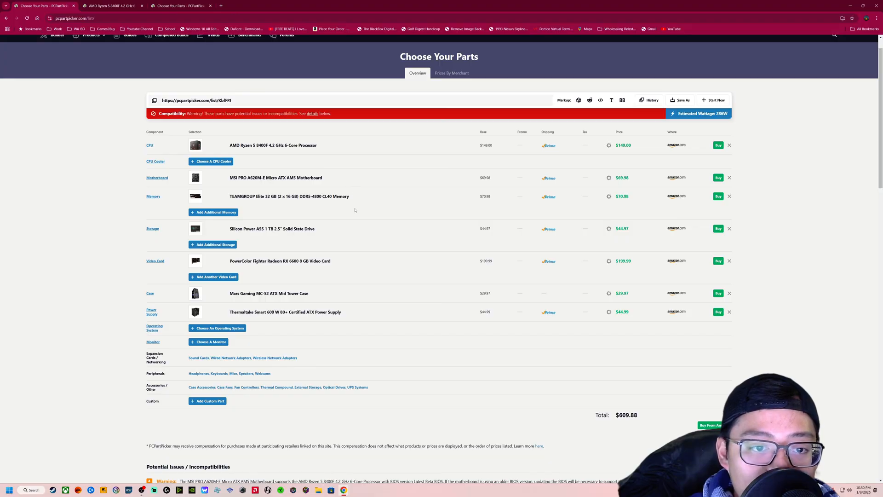
mouse_move(396, 201)
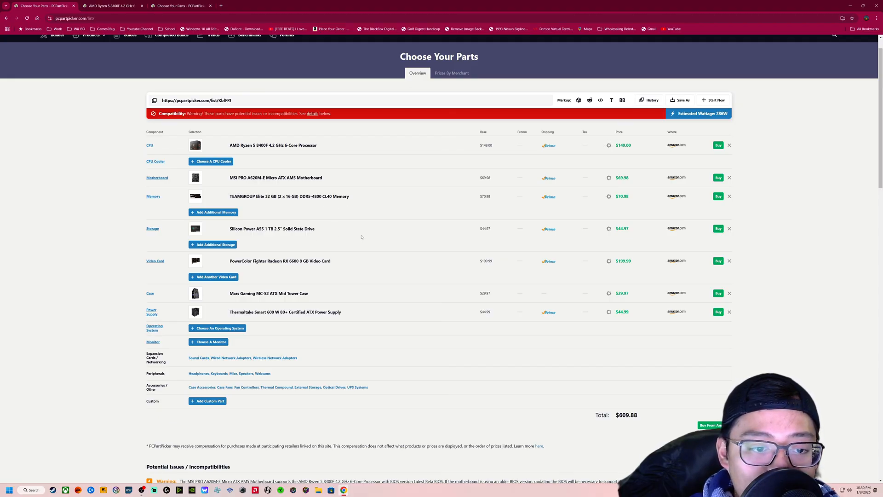
mouse_move(343, 319)
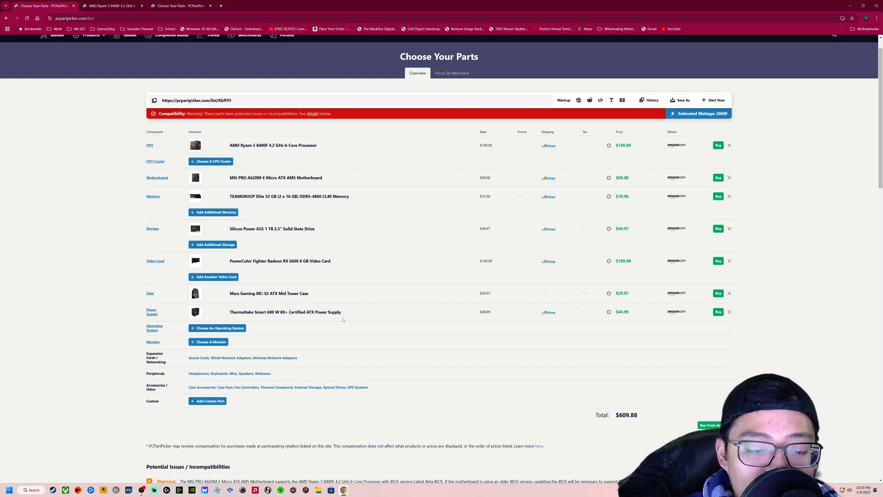
mouse_move(423, 318)
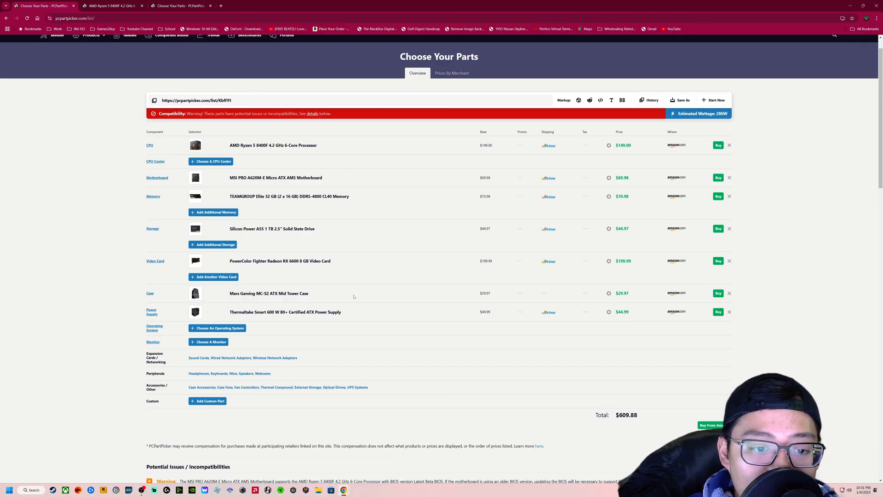
mouse_move(730, 154)
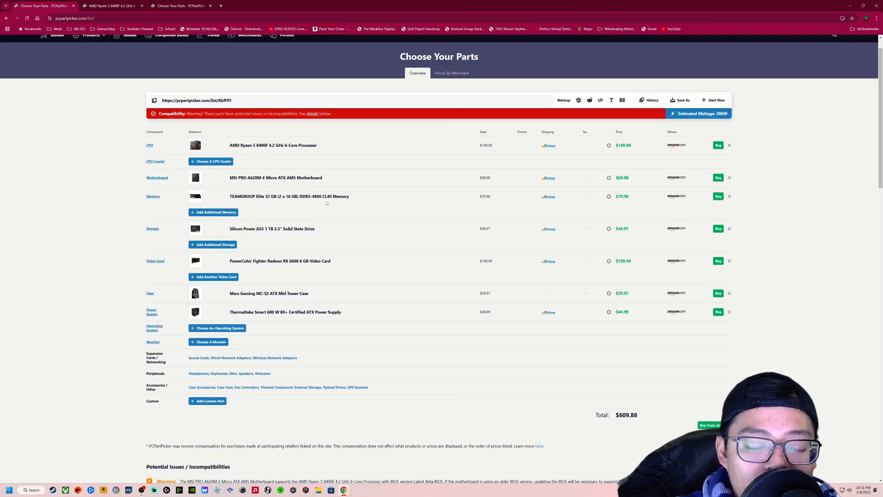
mouse_move(342, 202)
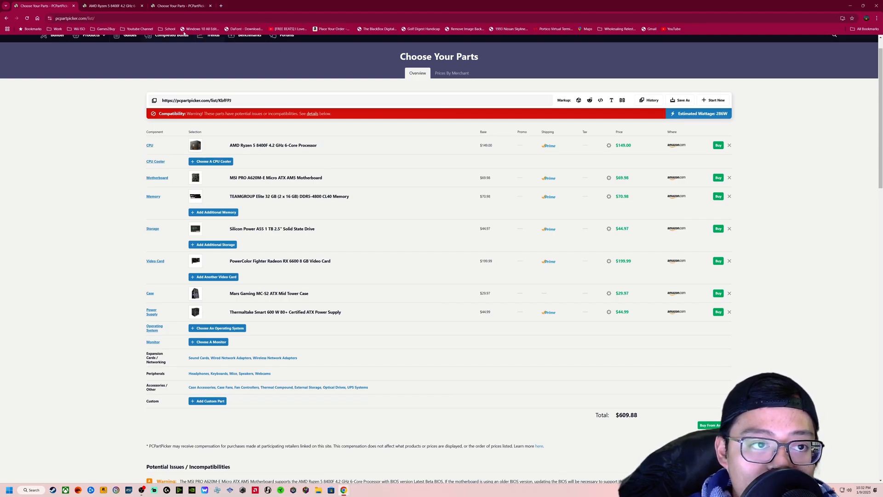
Step: Switch to the AM4 Ryzen 5 5500 part list tab
click(111, 5)
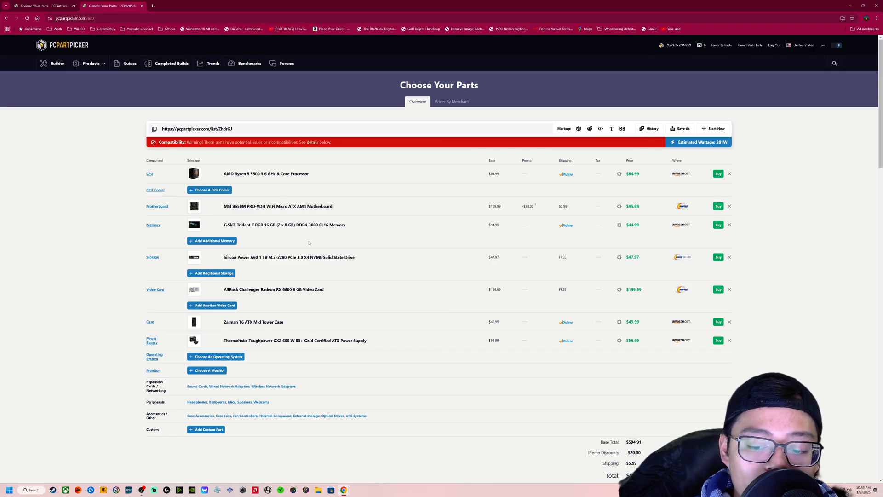
Step: Scroll the AM4 list to its $580.90 total, then open link options on Ryzen 5 5500
scroll(down, 3)
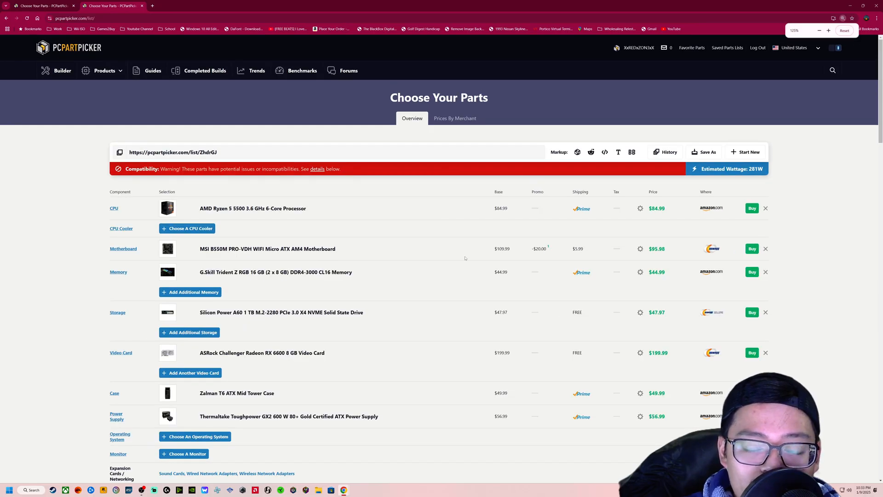
scroll(down, 3)
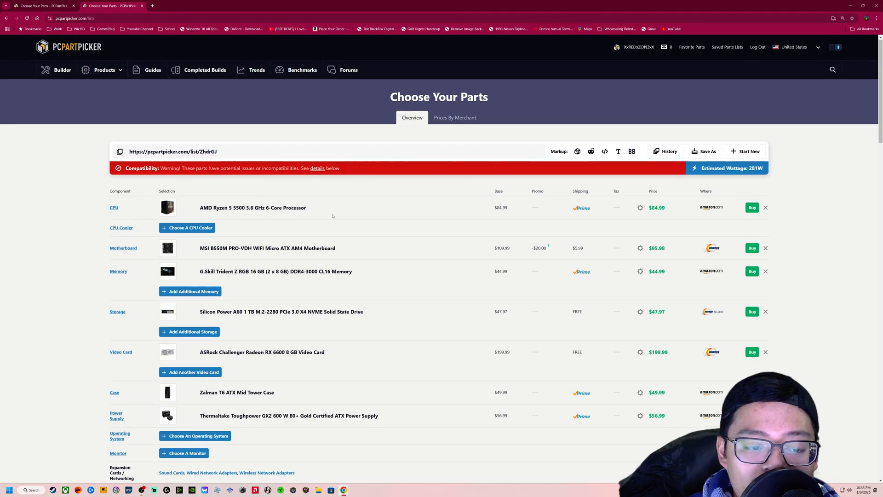
scroll(down, 3)
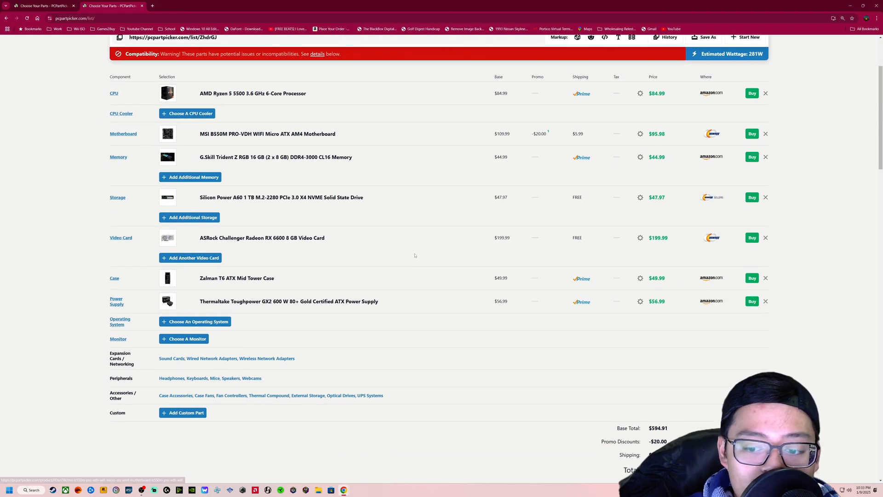
scroll(down, 3)
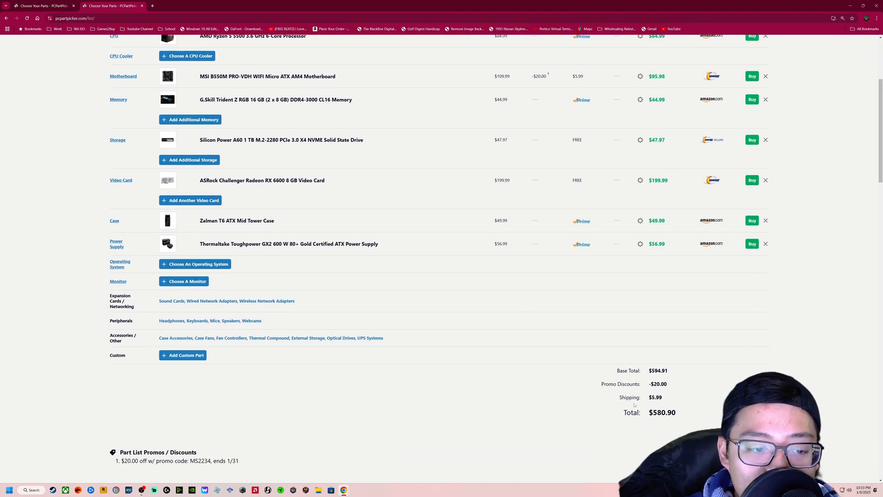
scroll(up, 3)
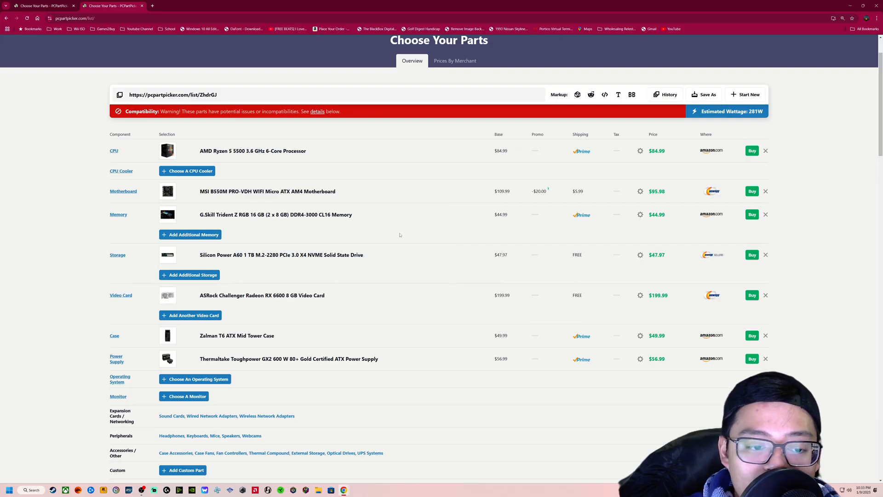
mouse_move(399, 247)
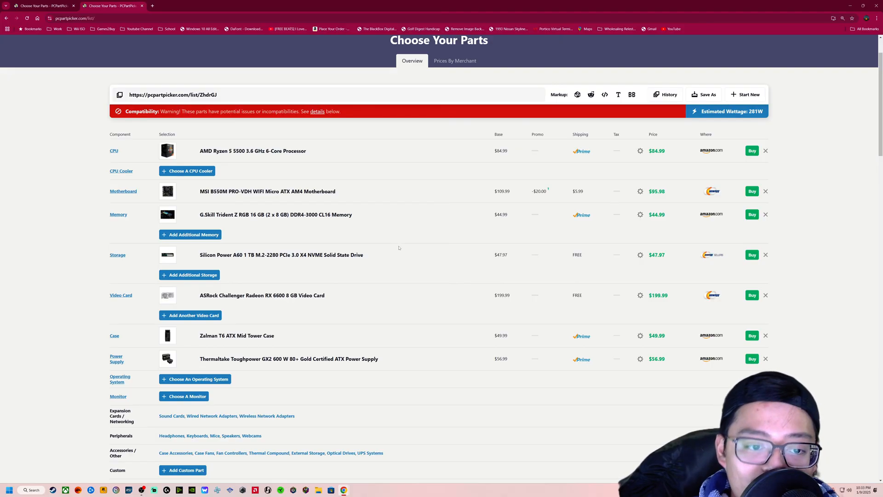
right_click(236, 151)
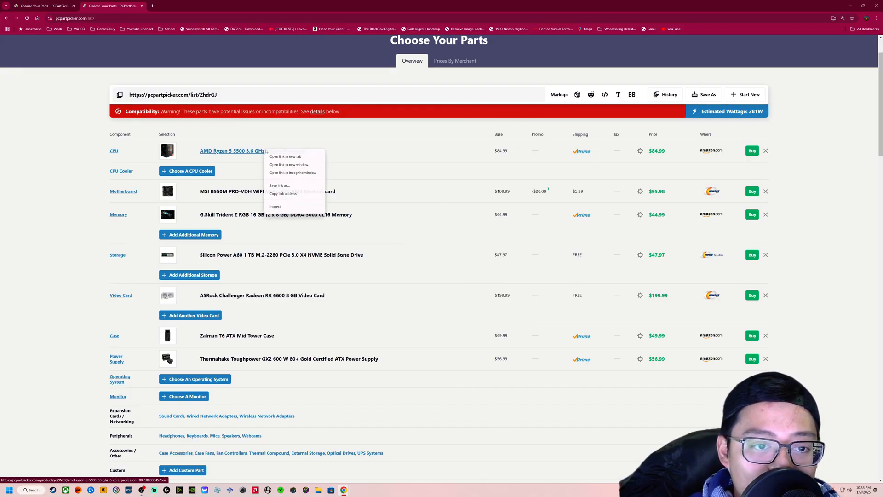
click(285, 156)
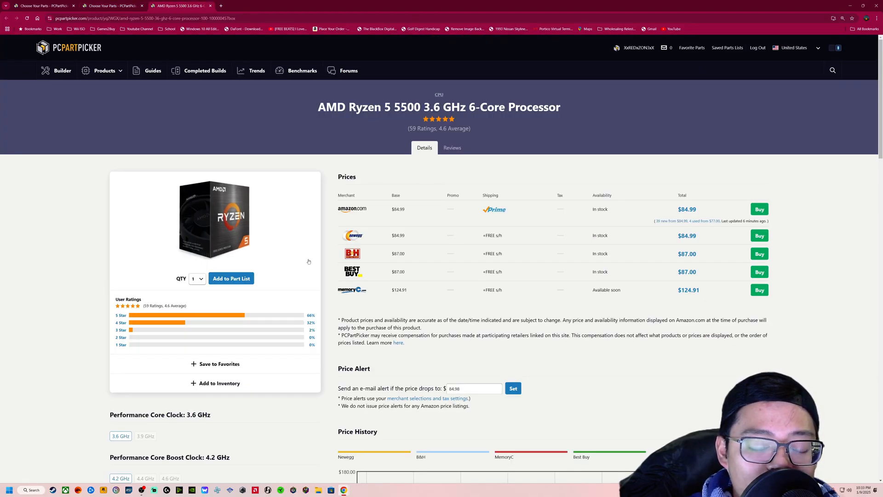
scroll(down, 3)
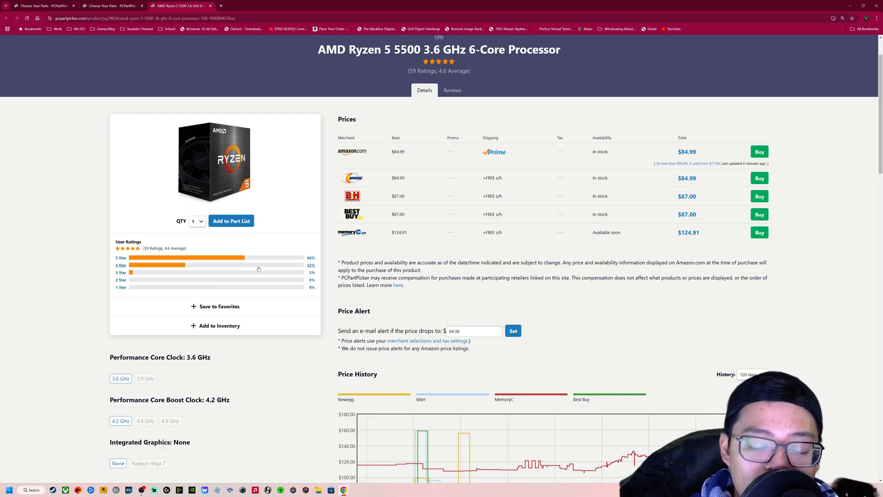
mouse_move(280, 216)
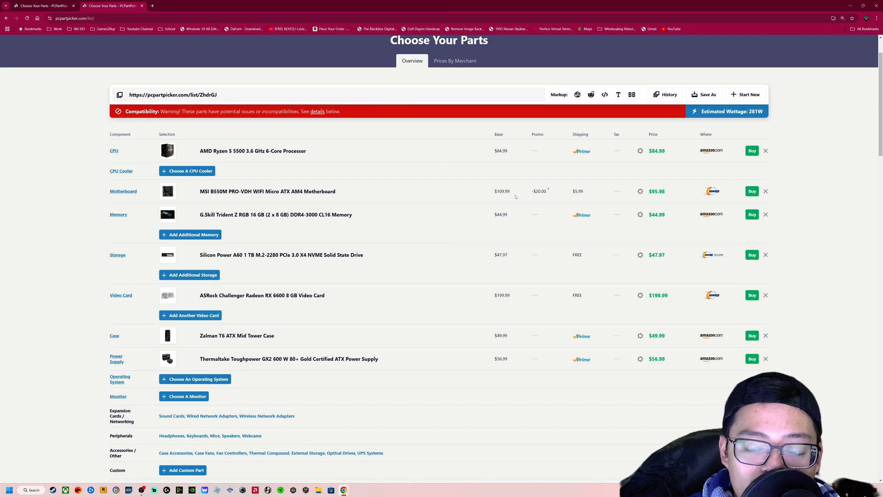
Step: Arrange the AM5 ($609.88) and AM4 ($580.90) lists in side-by-side windows
scroll(down, 3)
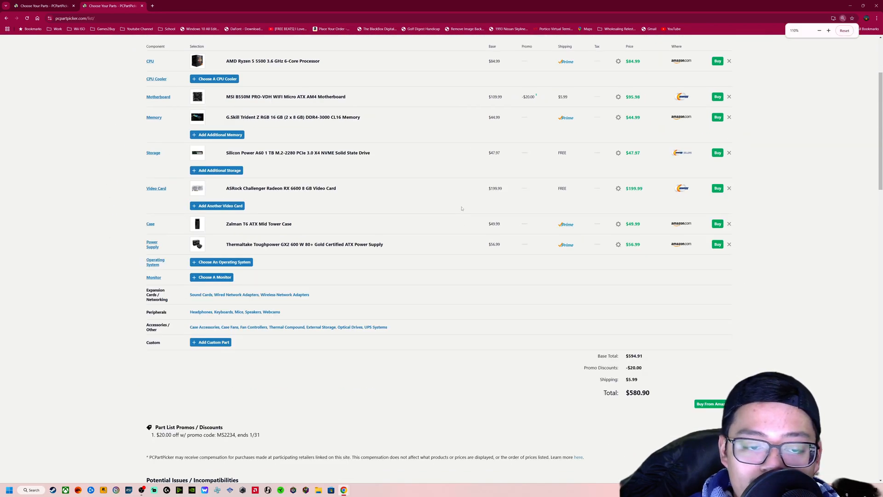
click(820, 30)
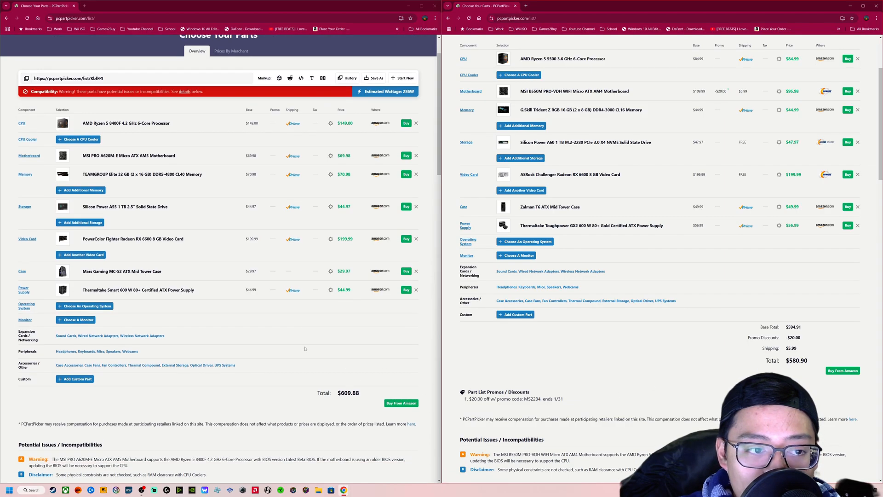
scroll(down, 3)
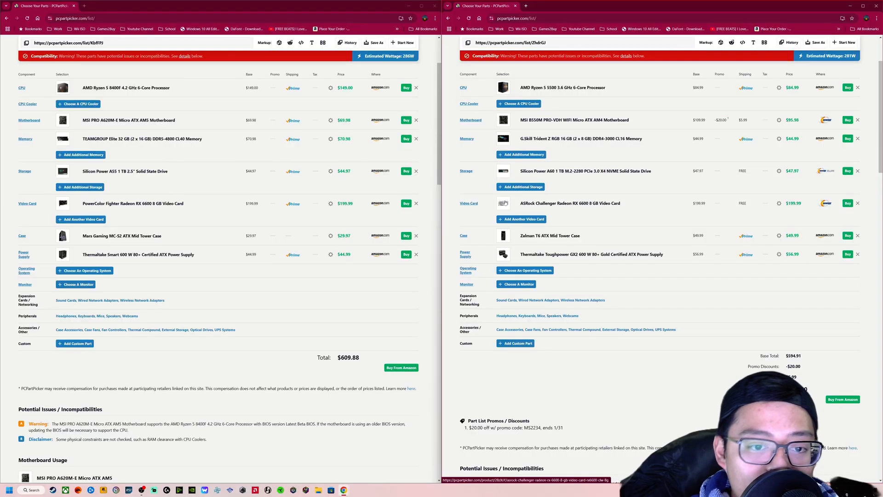
mouse_move(453, 238)
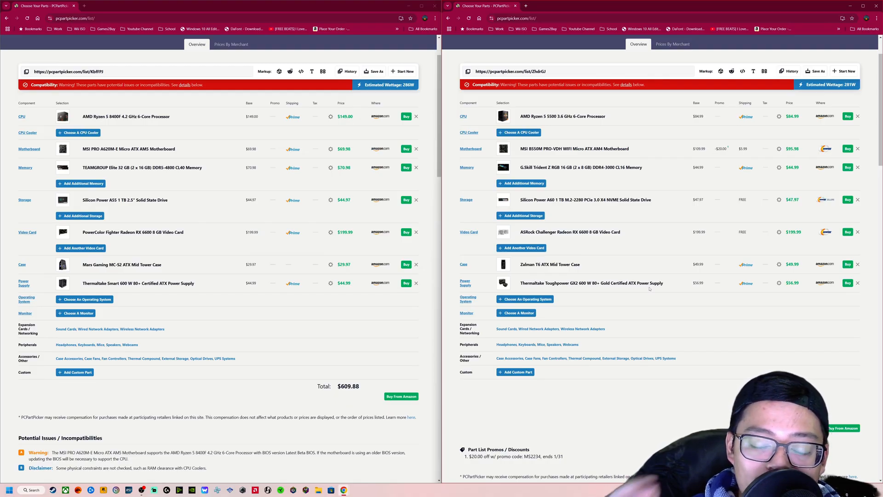
mouse_move(694, 237)
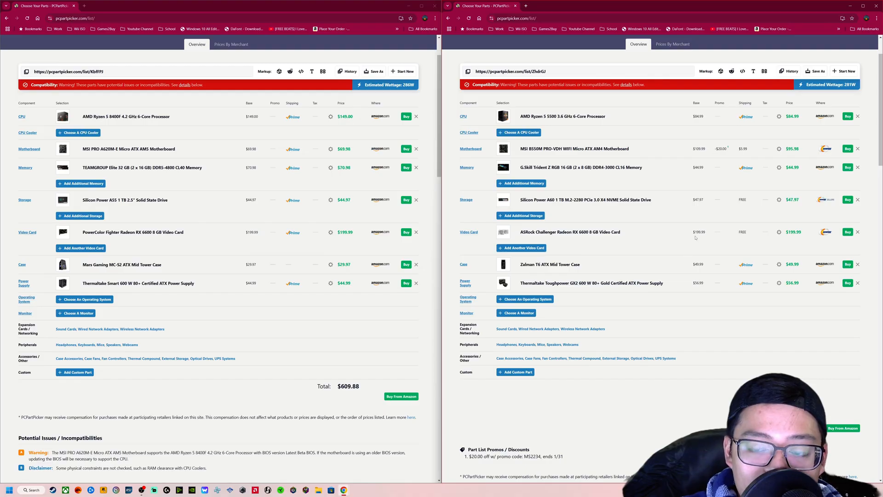